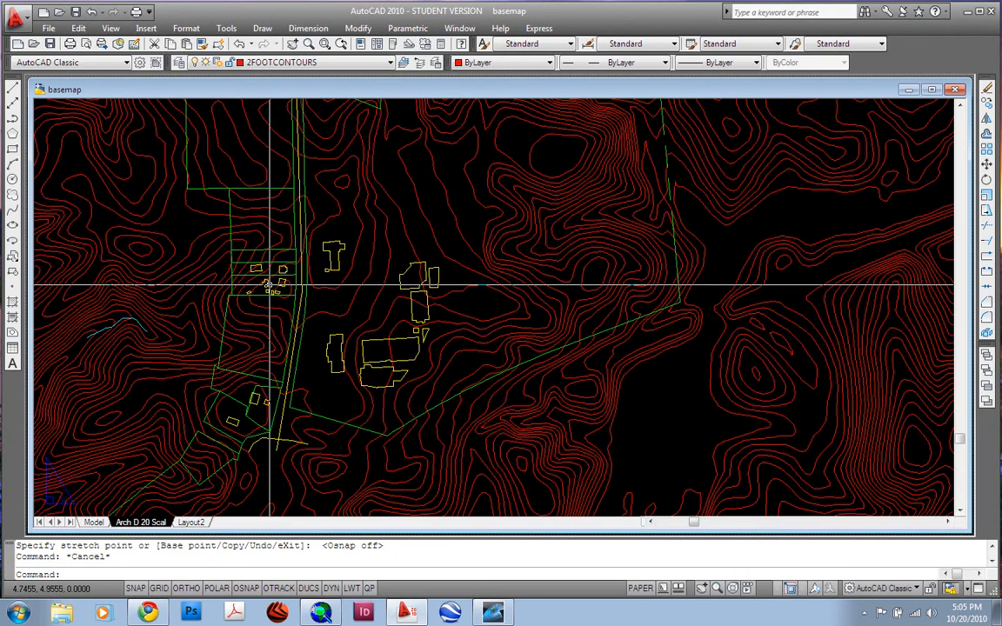
mouse_move(322, 265)
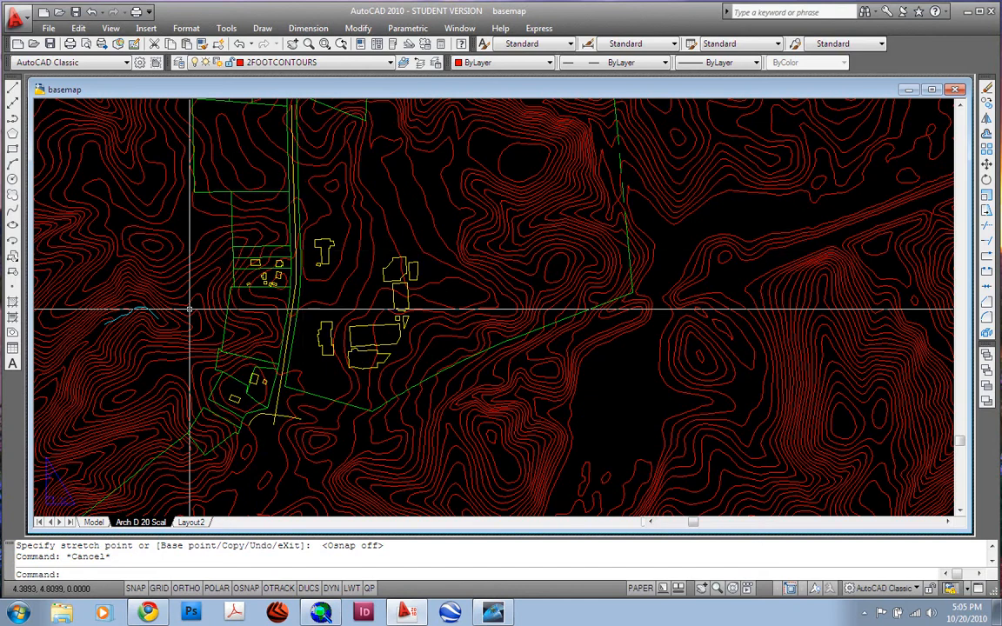
mouse_move(259, 292)
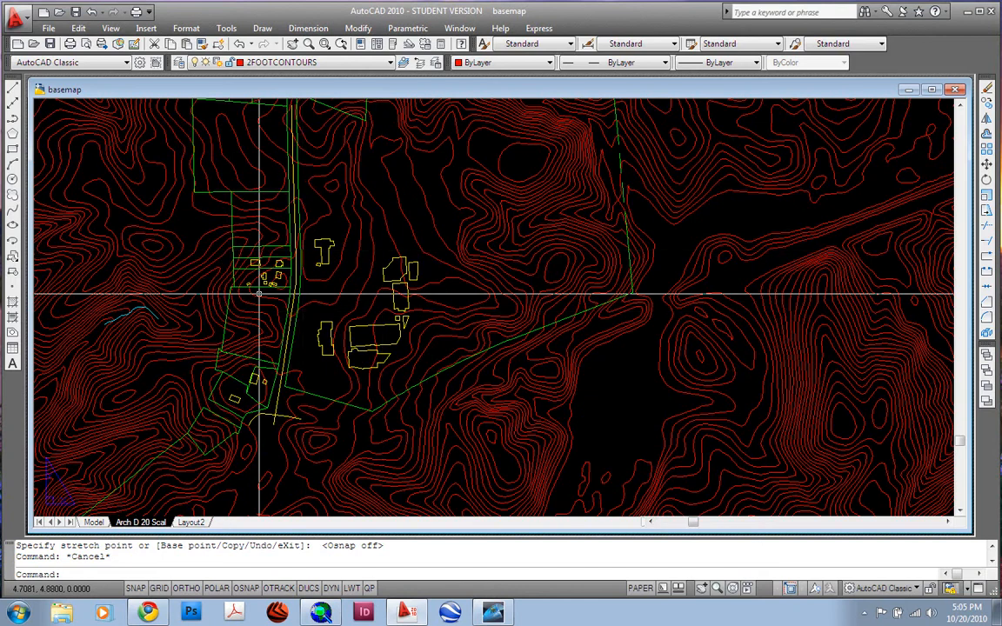
mouse_move(191, 285)
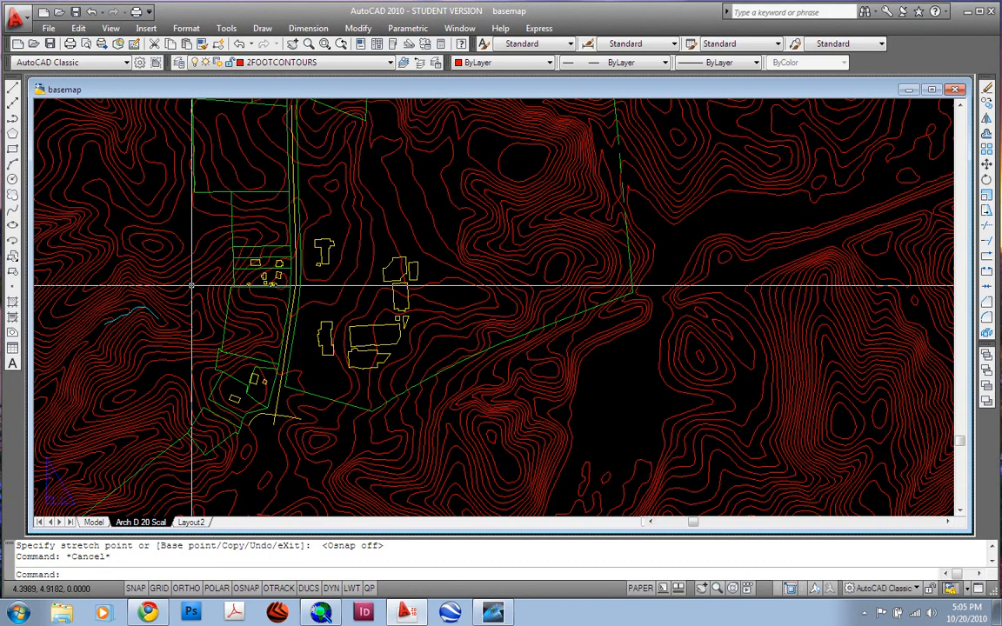
mouse_move(403, 293)
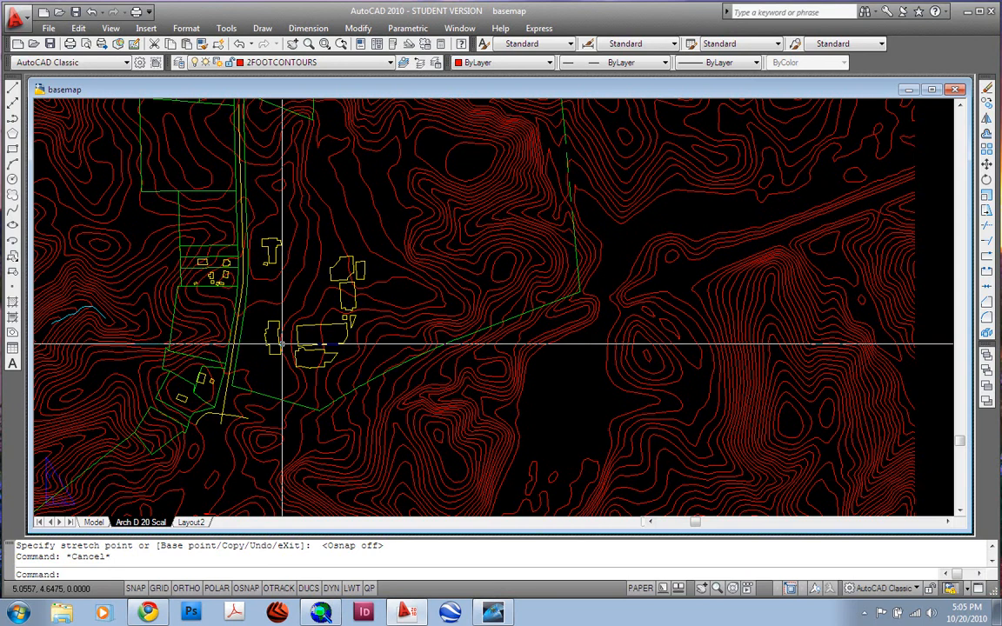
mouse_move(369, 363)
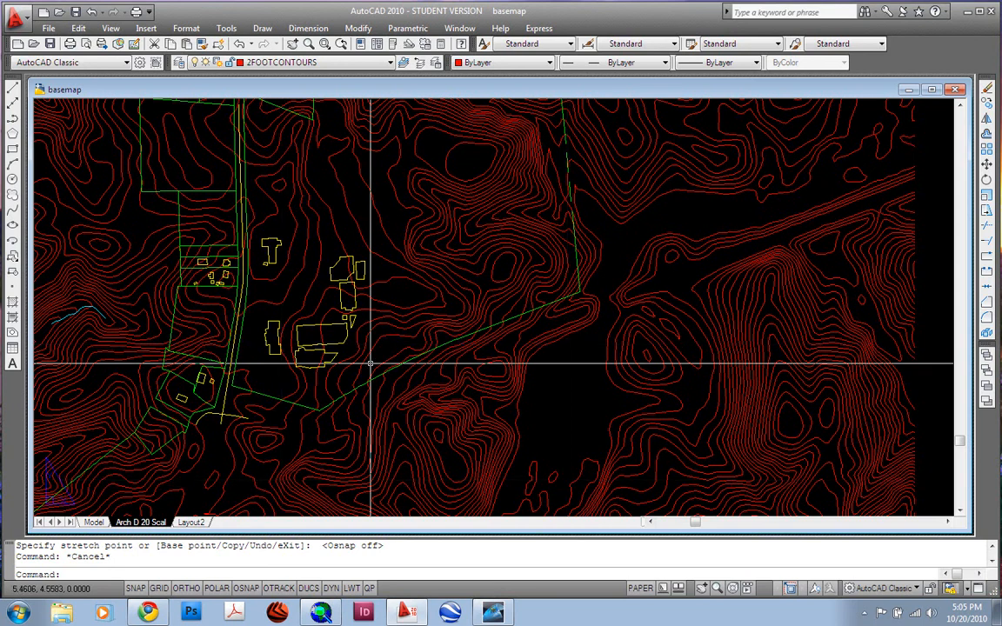
mouse_move(320, 315)
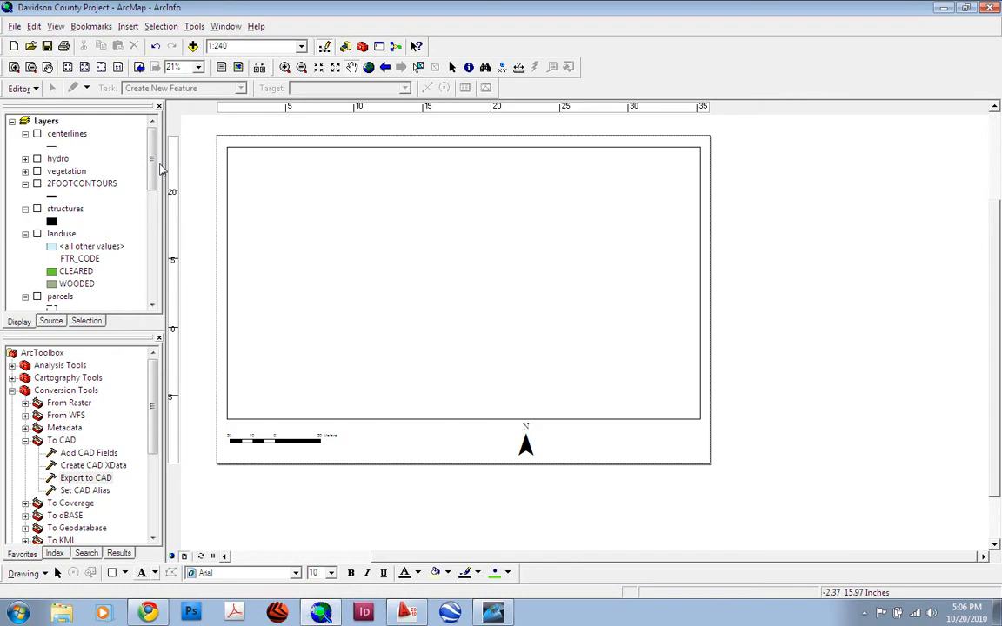
- Select Export to CAD under ArcToolbox > Conversion Tools > To CAD
drag(151, 170, 151, 223)
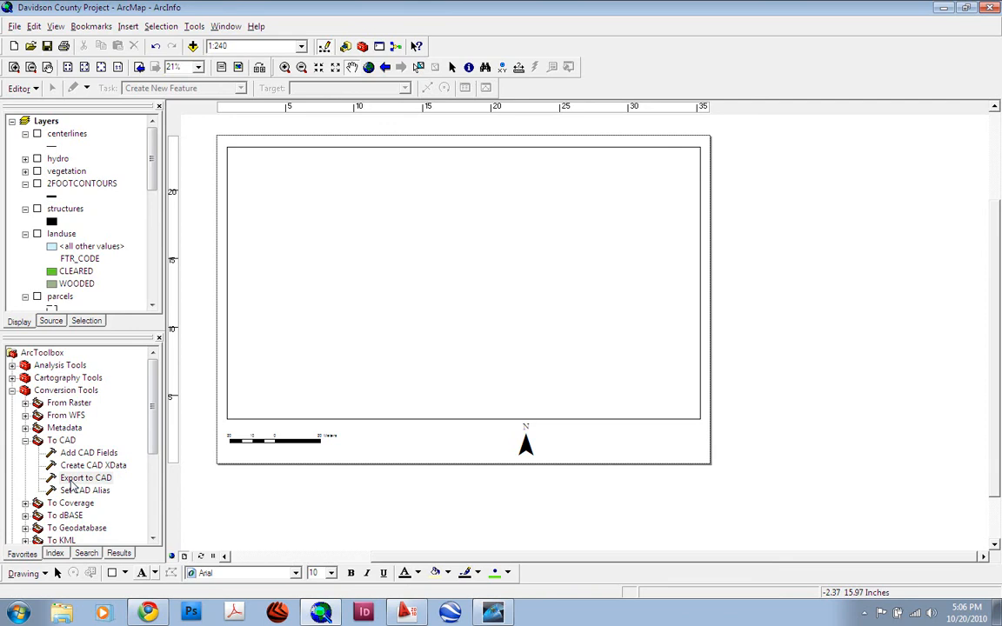
click(85, 476)
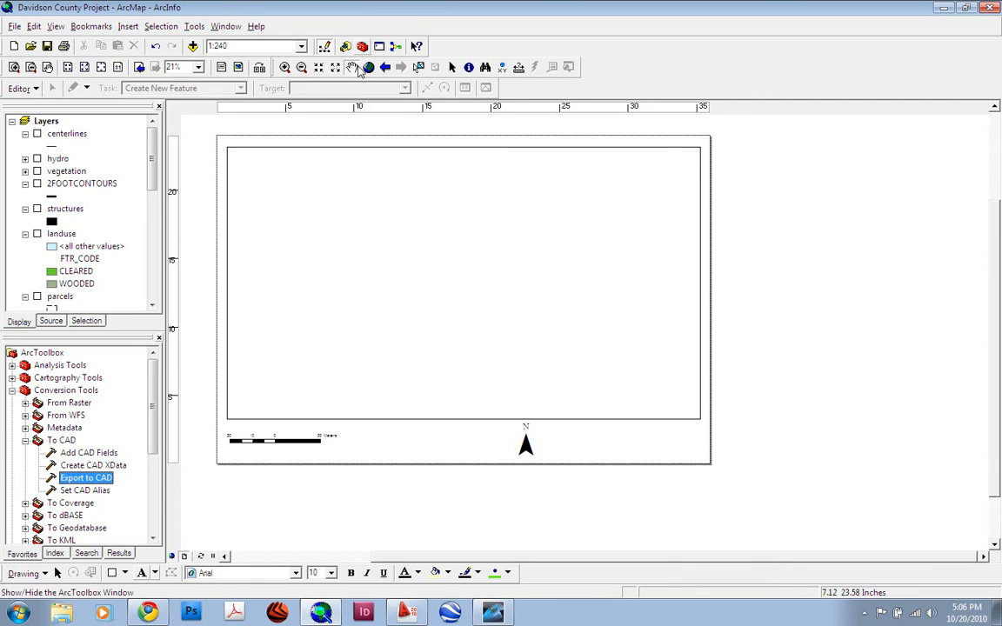
mouse_move(205, 431)
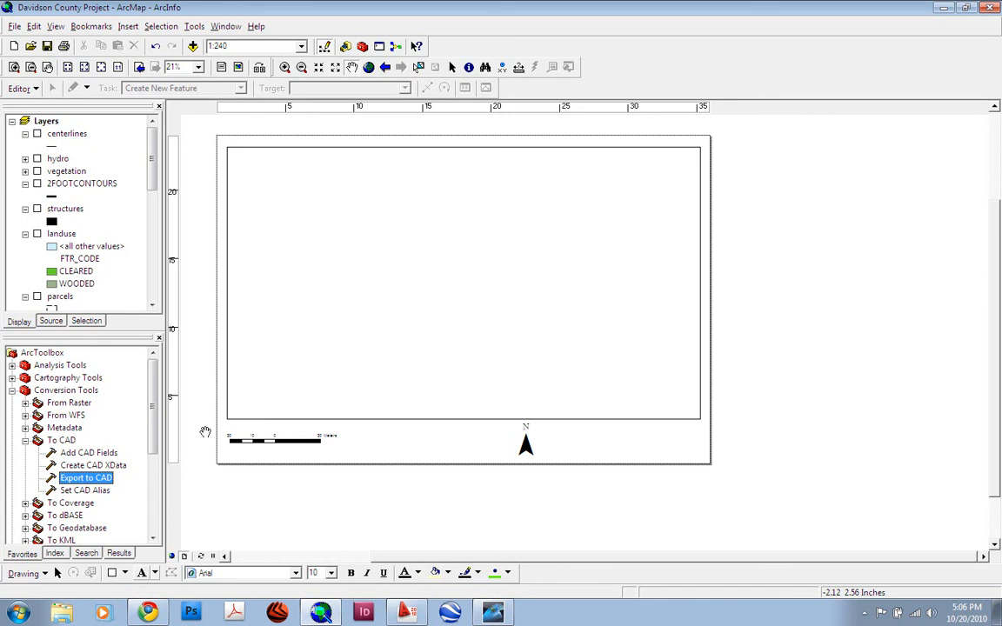
- Launch Export to CAD and add the parcels layer as Input Features for a DWG_R2000 file
double_click(85, 476)
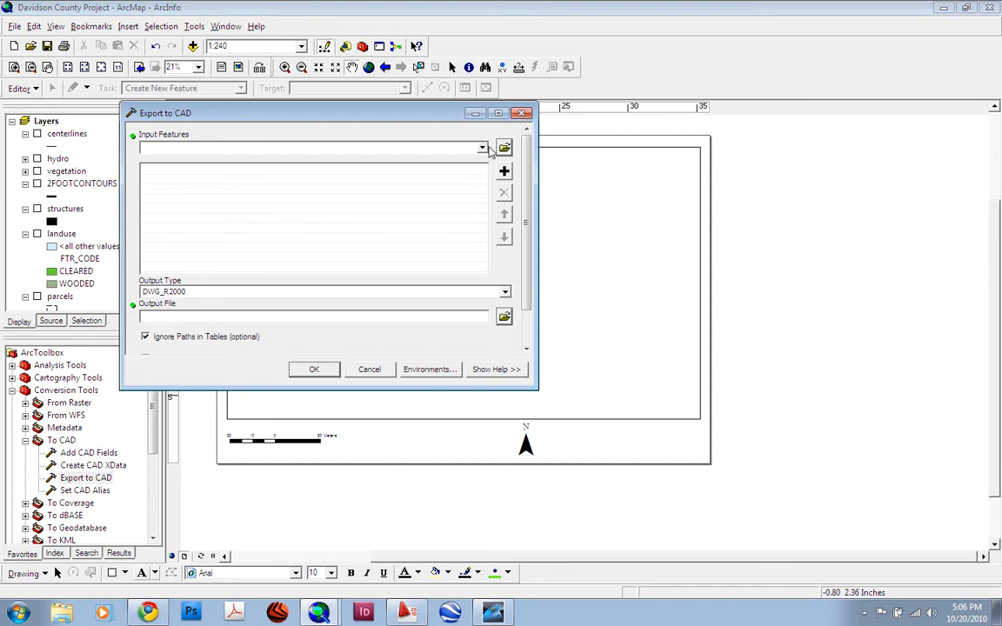
click(484, 146)
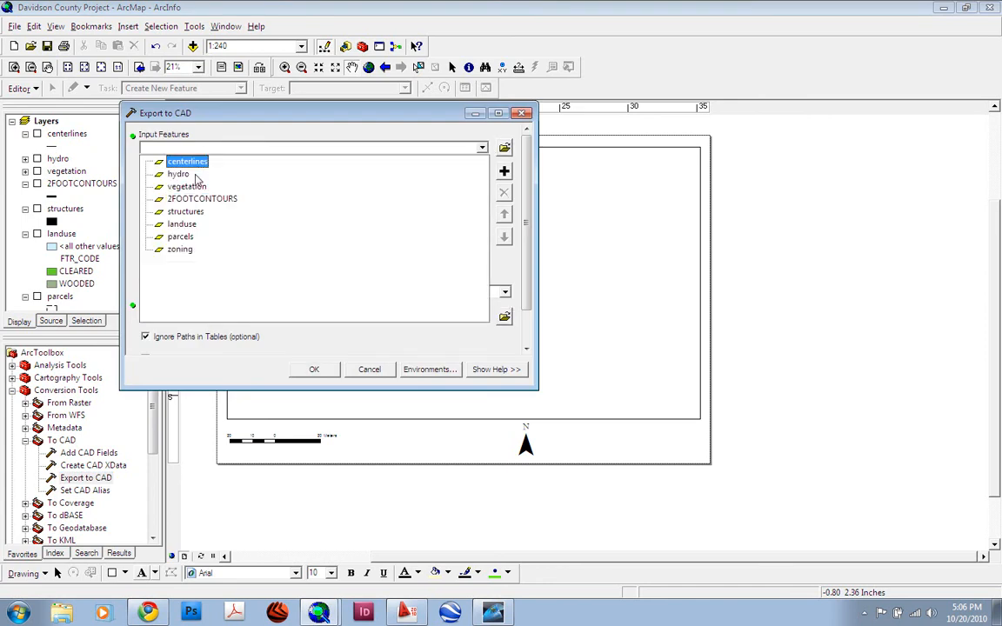
click(181, 248)
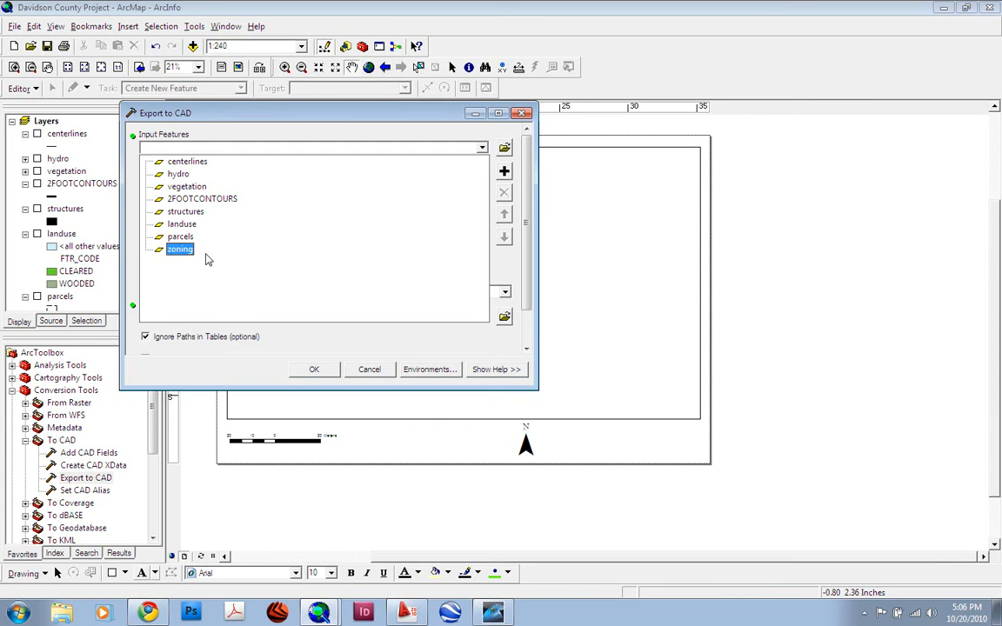
mouse_move(324, 381)
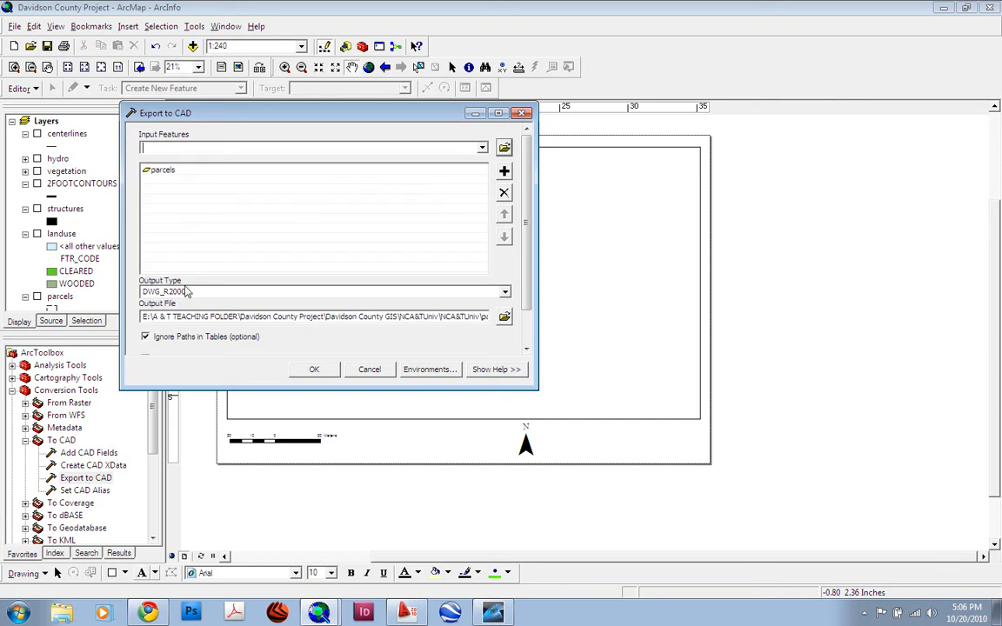
mouse_move(389, 282)
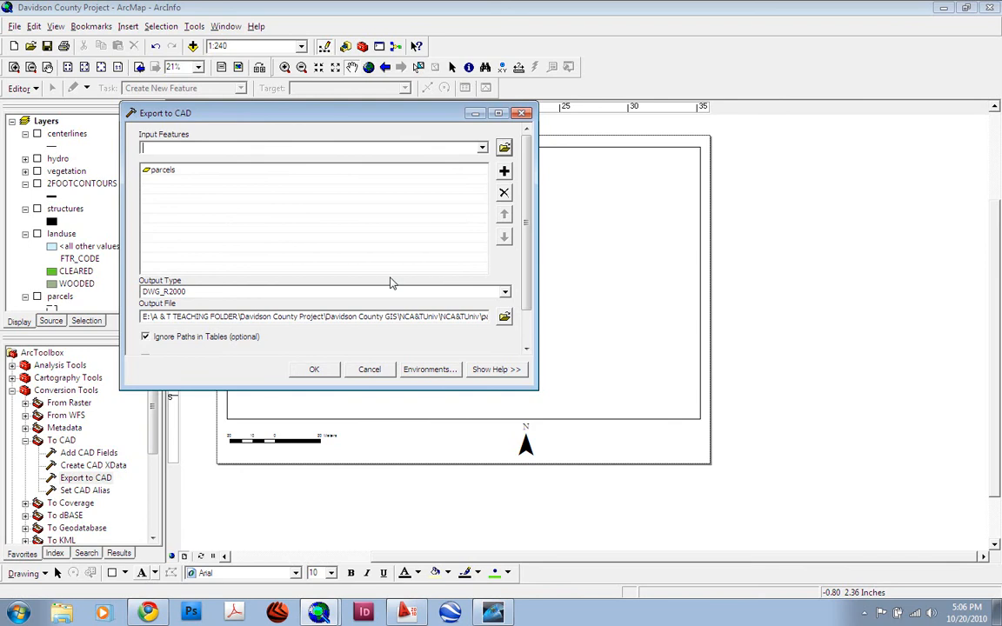
mouse_move(393, 240)
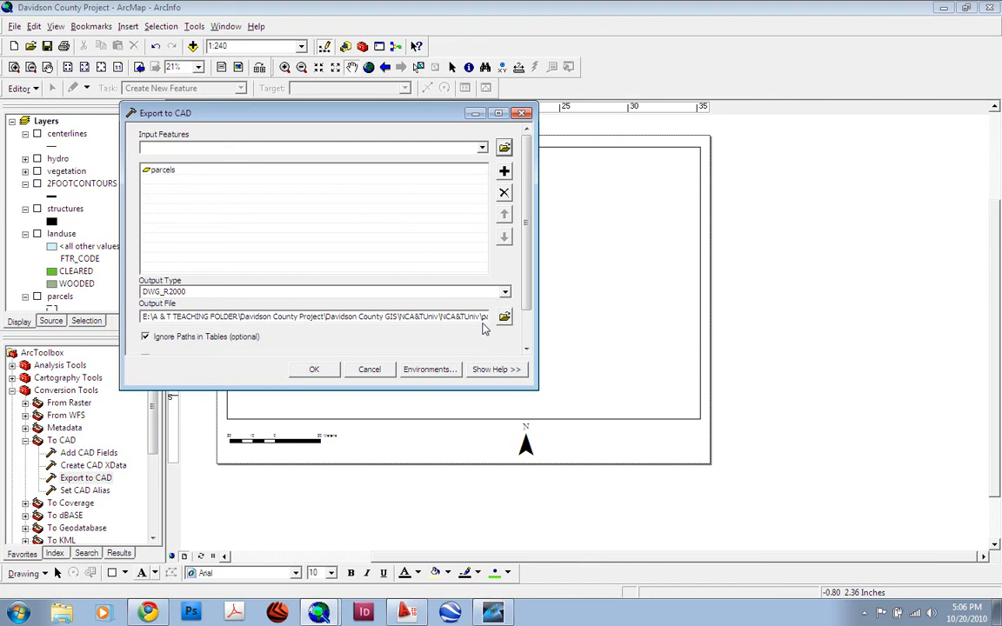
mouse_move(300, 381)
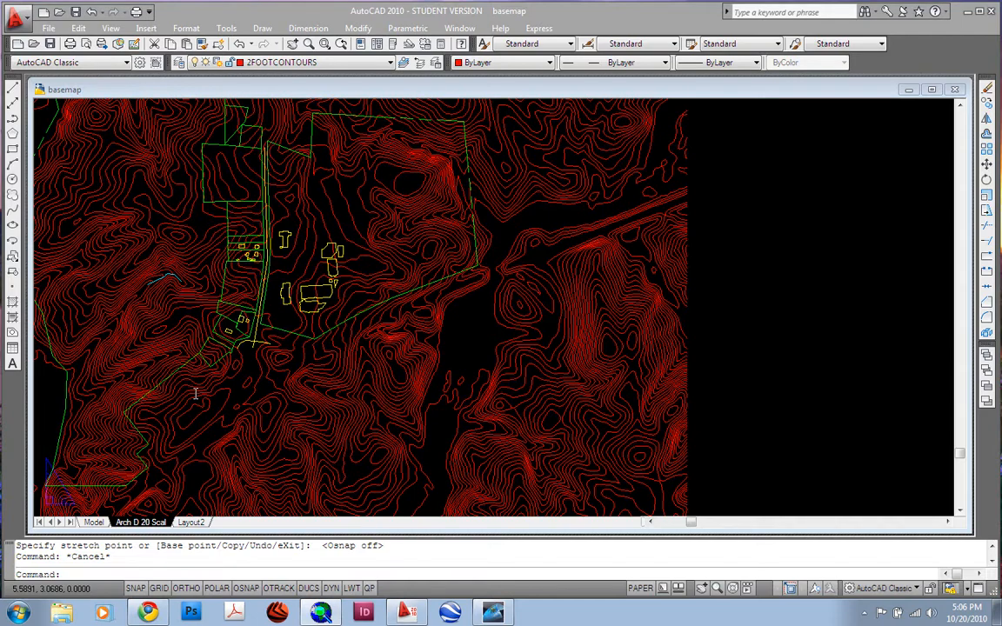
mouse_move(328, 225)
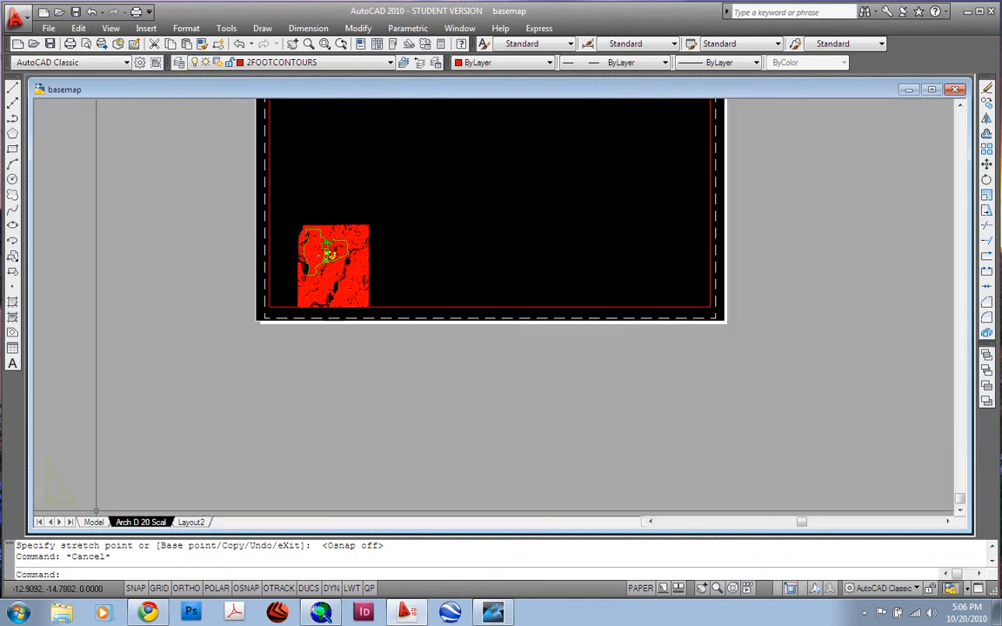
- Return to model space and show the Layer Properties Manager with its six layers
click(94, 522)
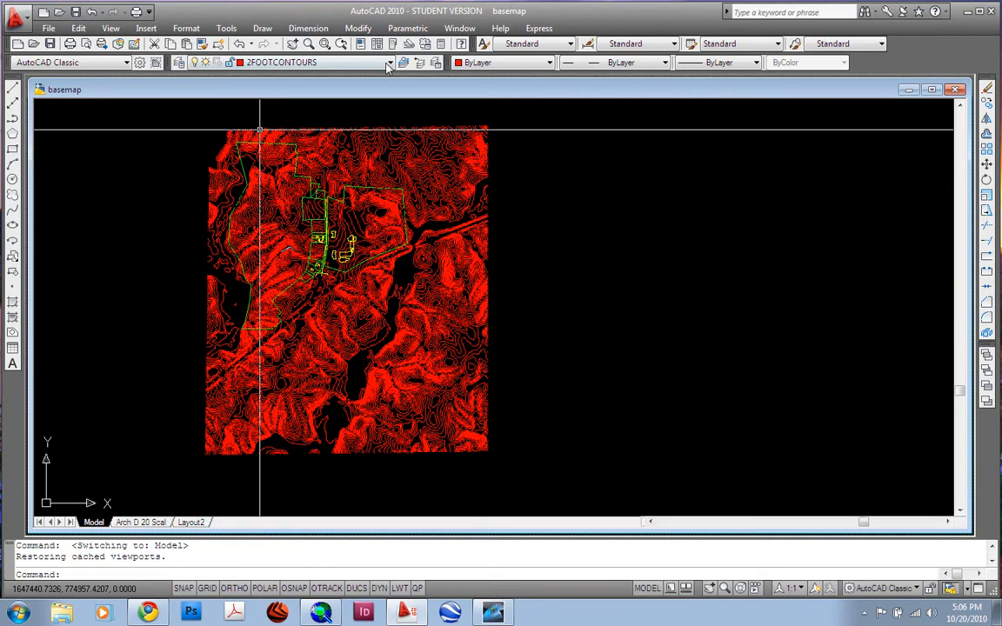
click(390, 63)
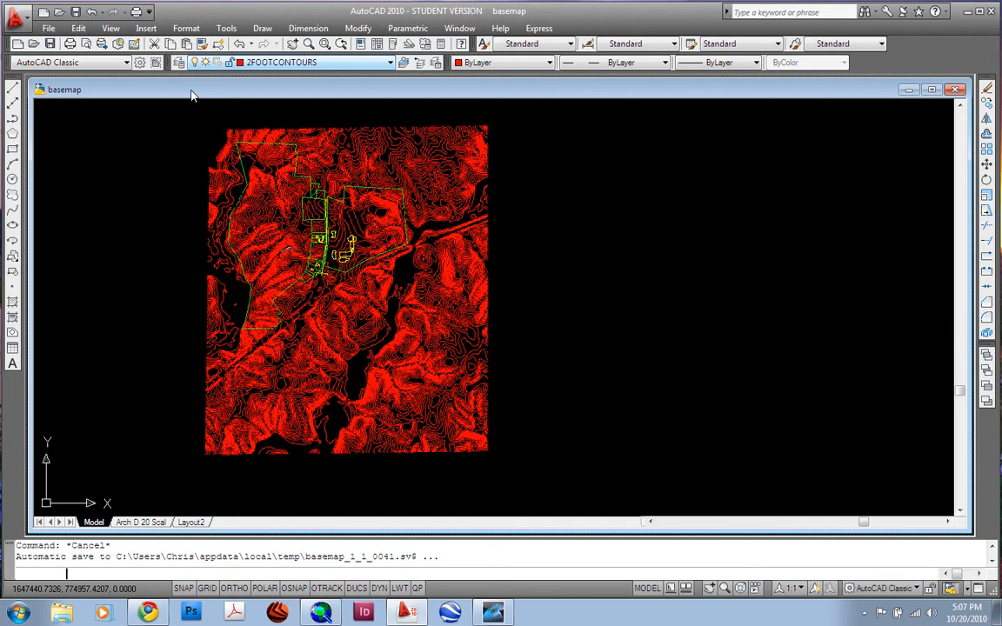
click(179, 63)
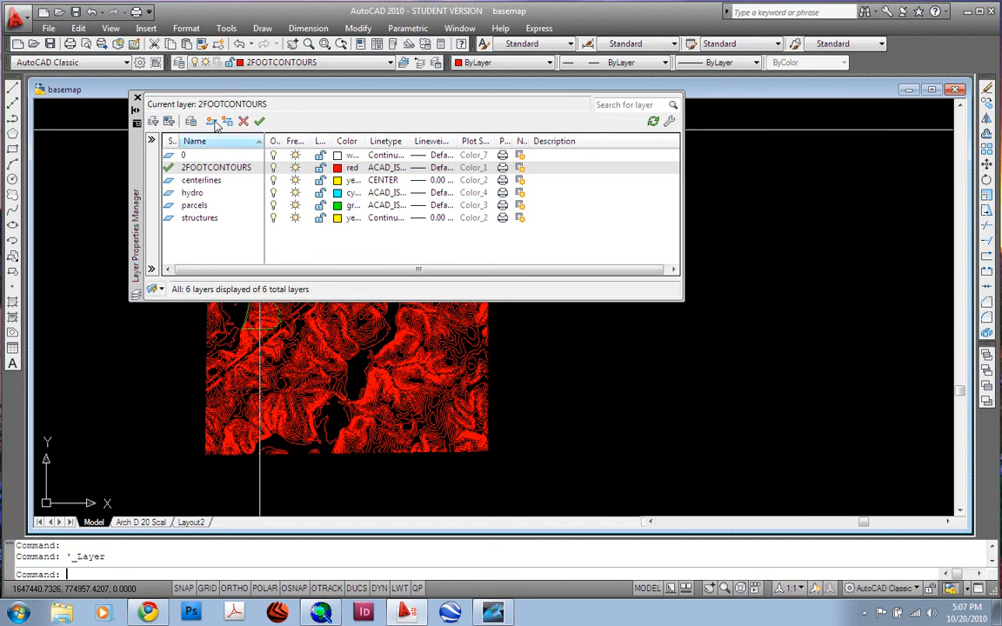
click(216, 167)
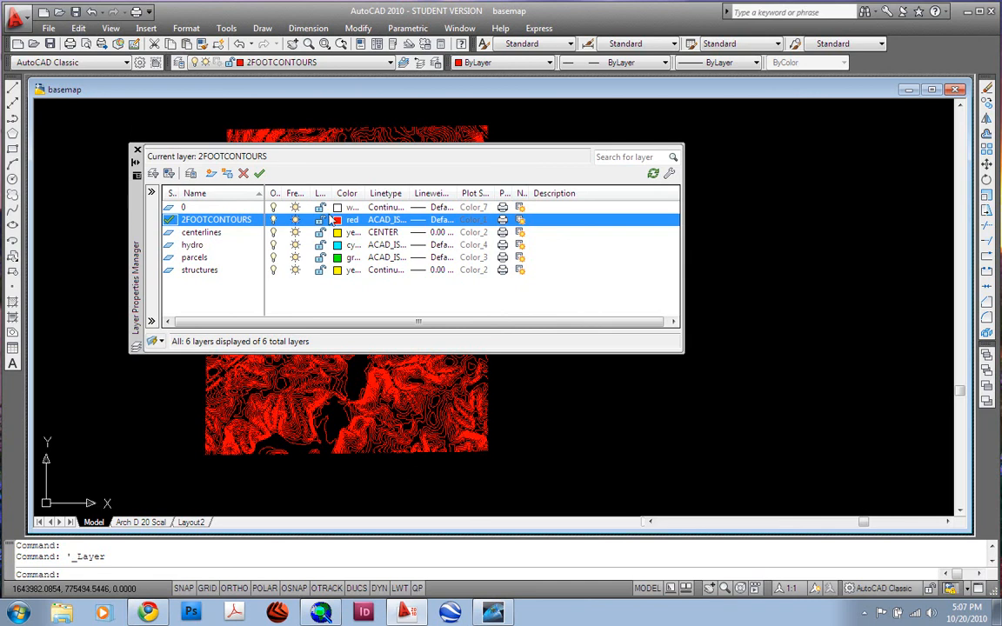
click(351, 219)
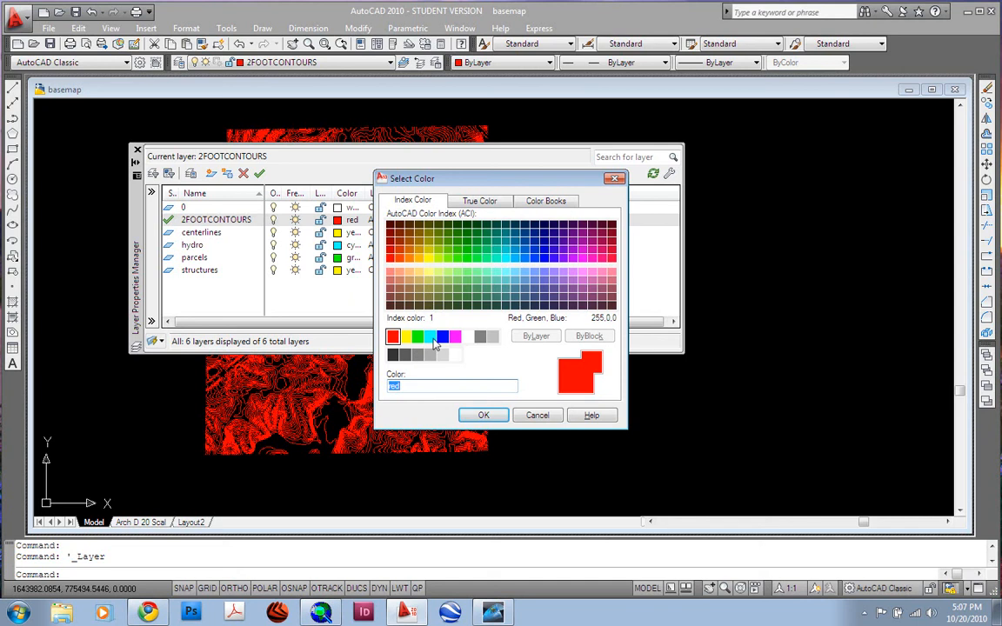
click(493, 338)
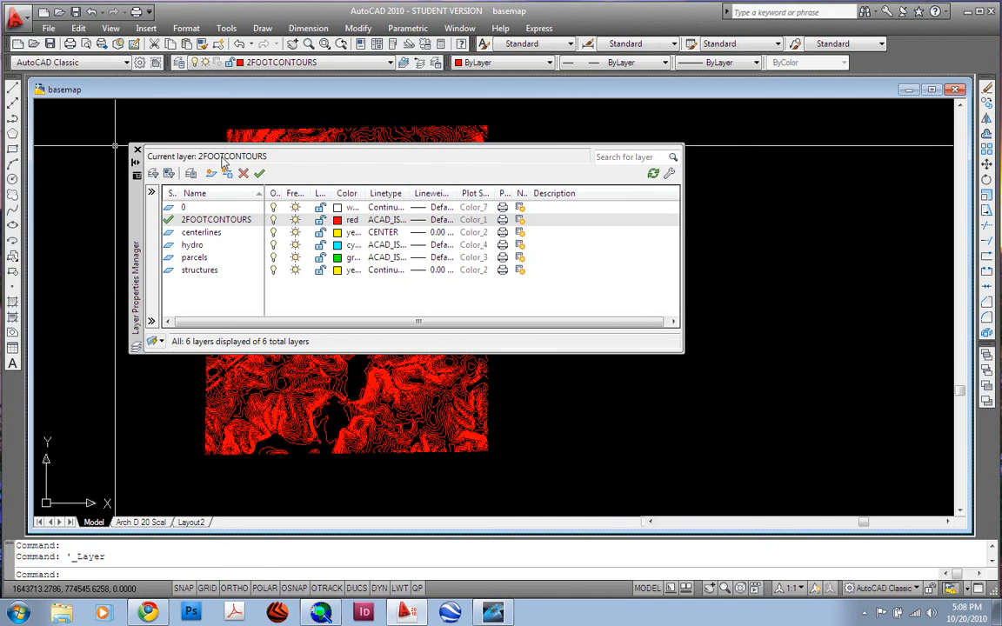
mouse_move(390, 214)
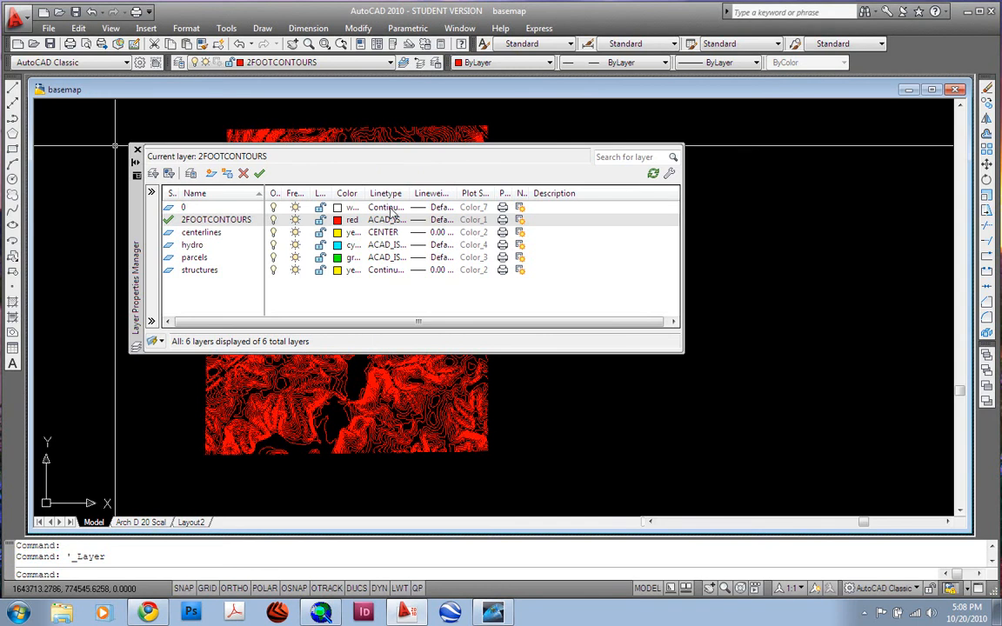
click(386, 208)
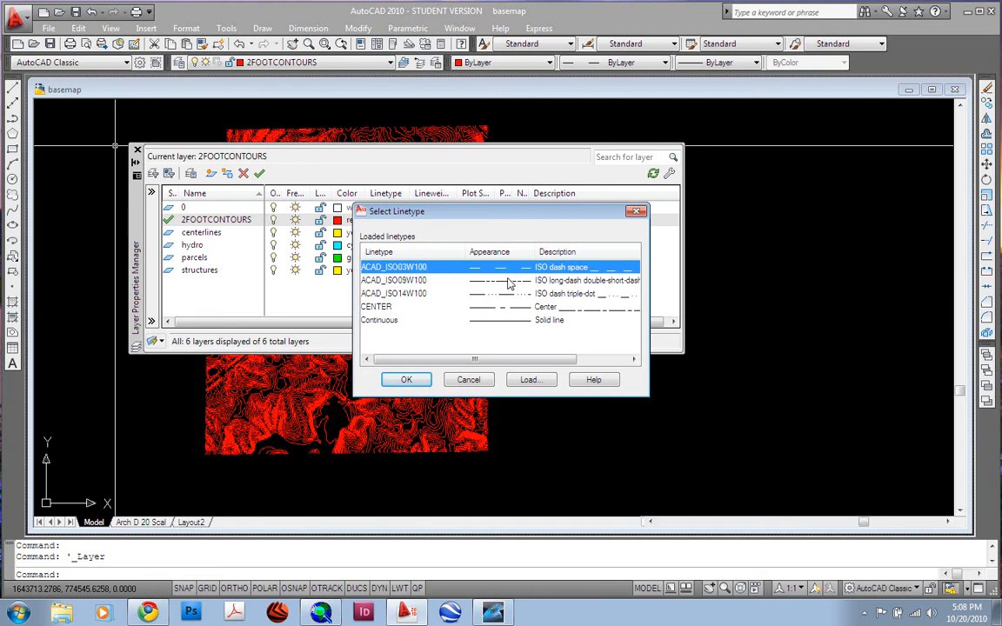
mouse_move(463, 314)
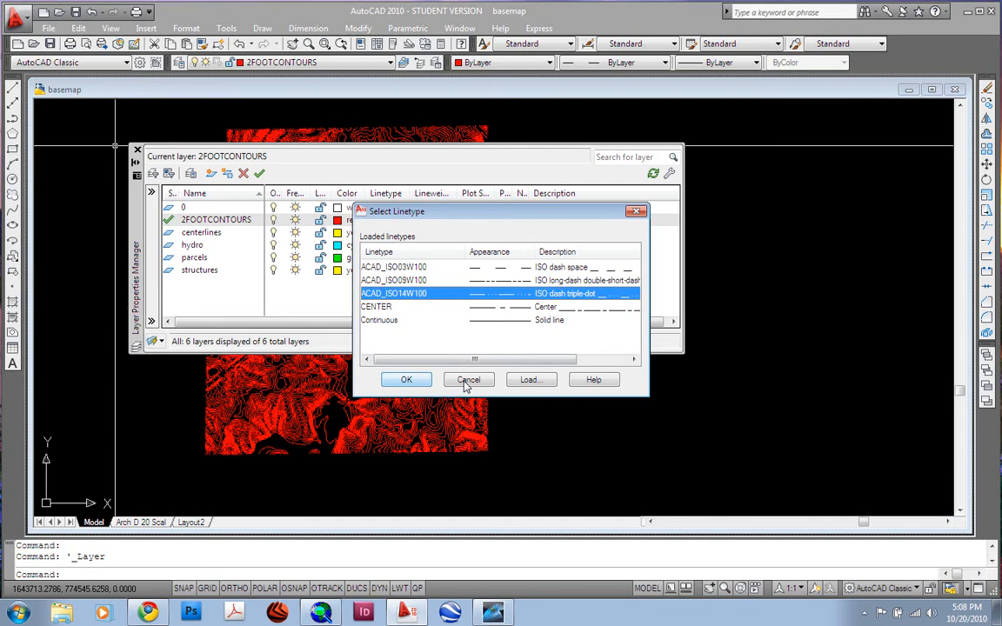
click(468, 379)
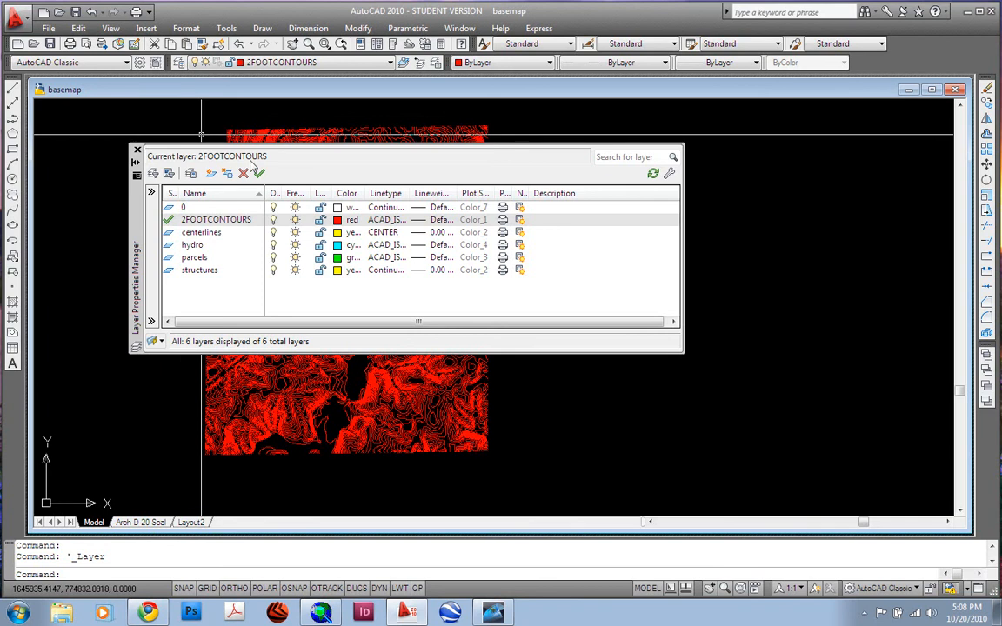
click(138, 150)
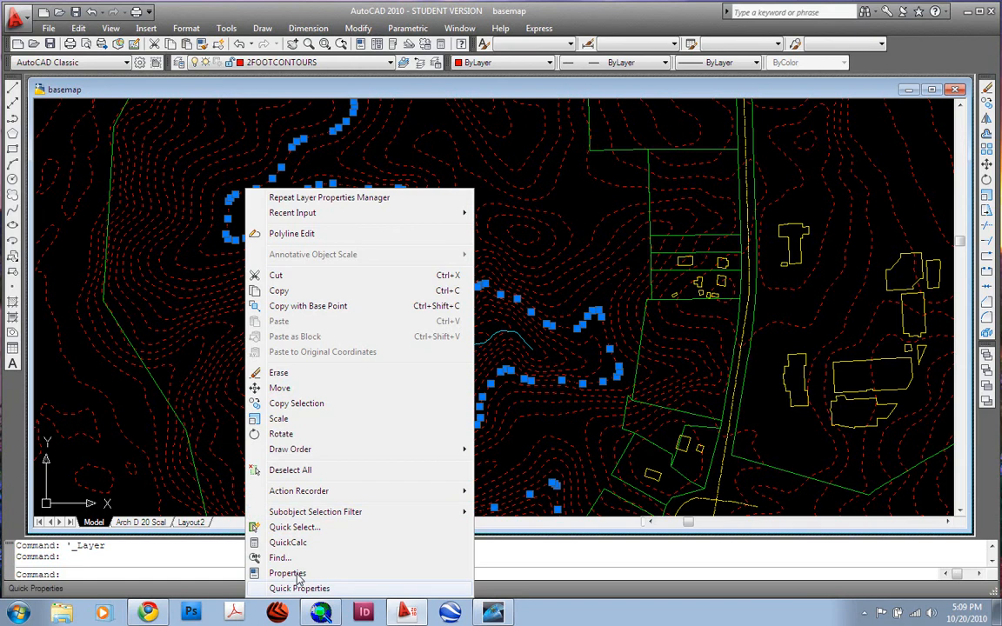
- Set the selected contour polyline's linetype scale to 1 in Properties
click(287, 572)
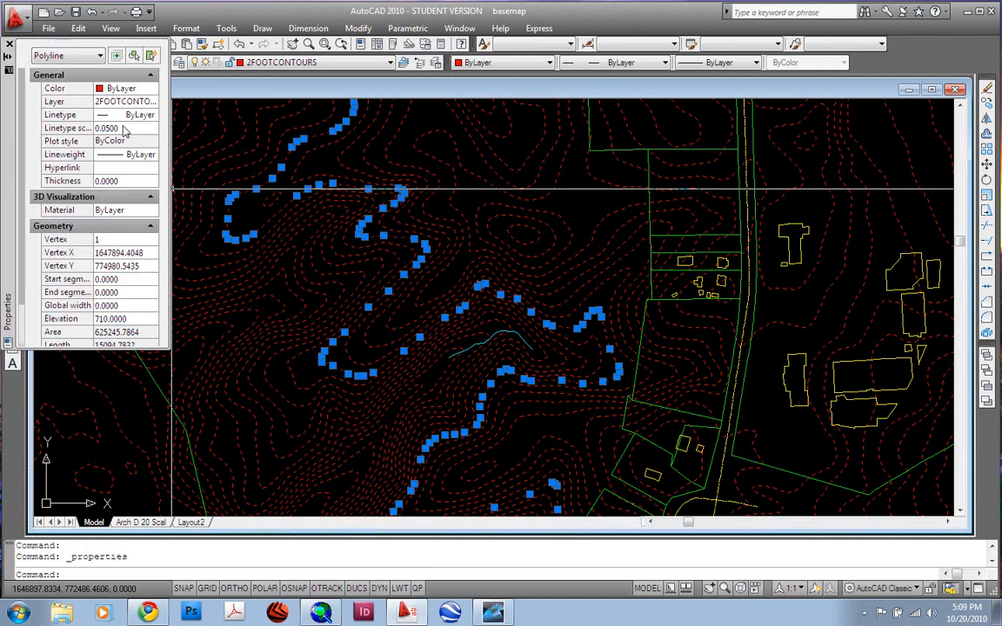
click(122, 128)
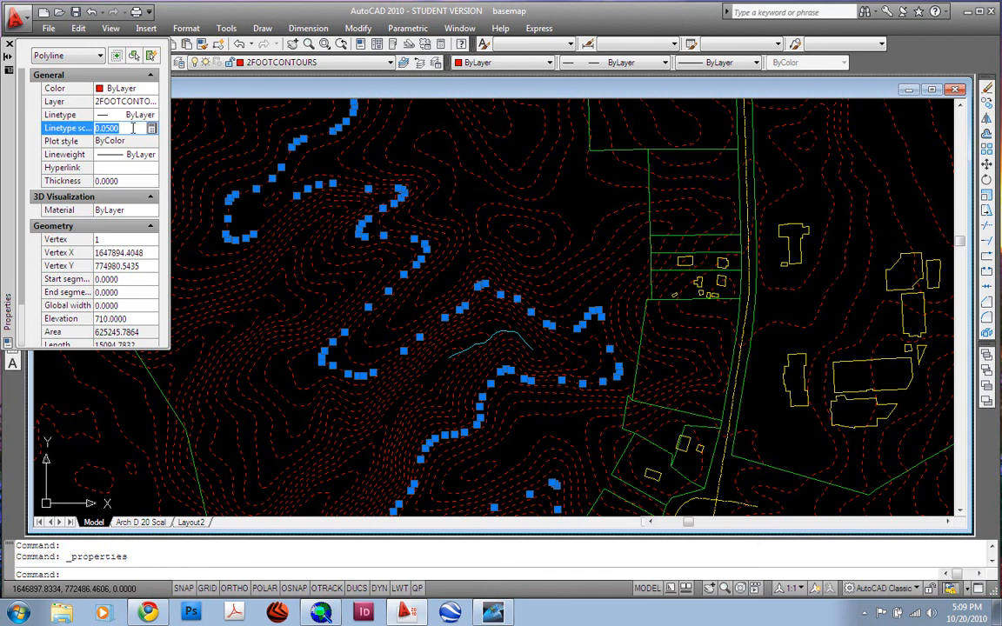
text(1)
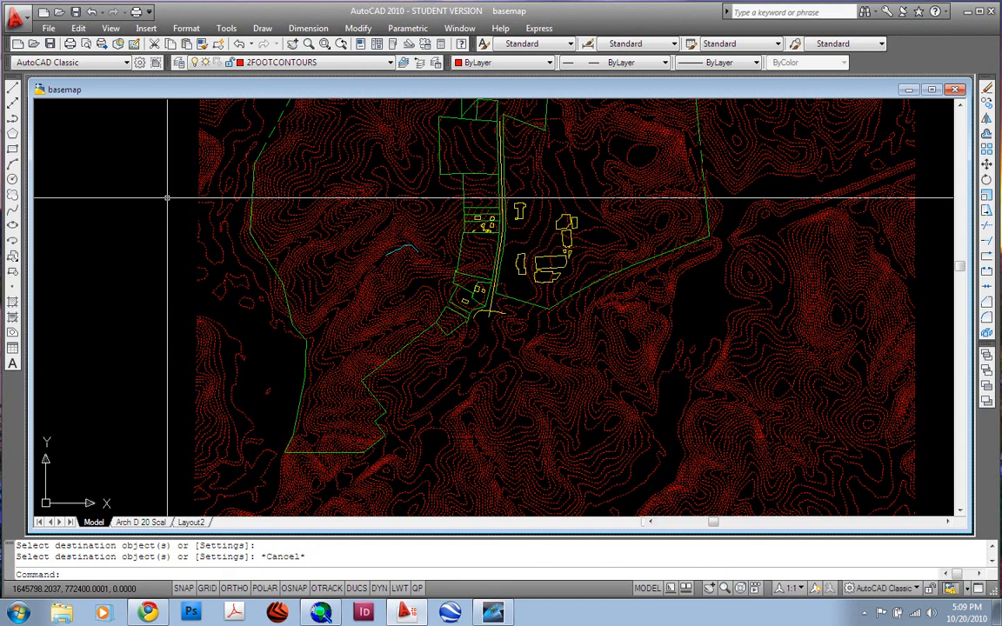
text(ltscale)
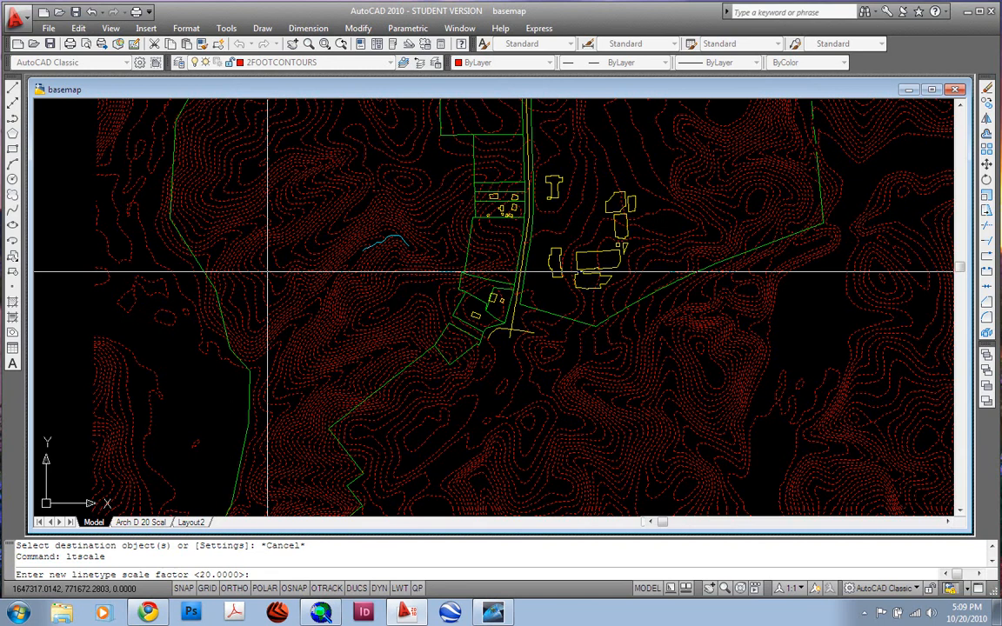
mouse_move(261, 258)
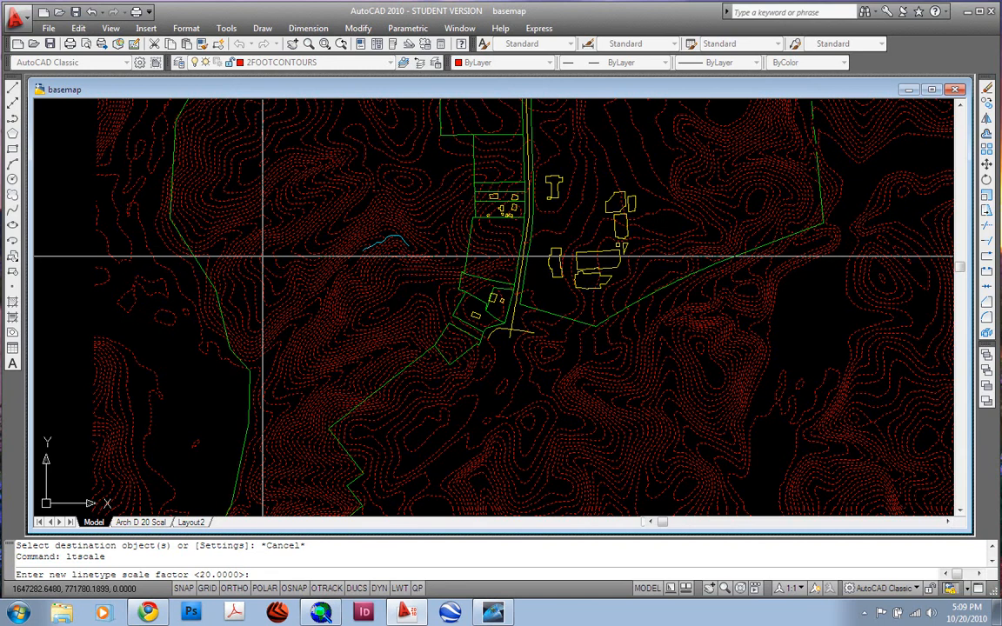
mouse_move(268, 254)
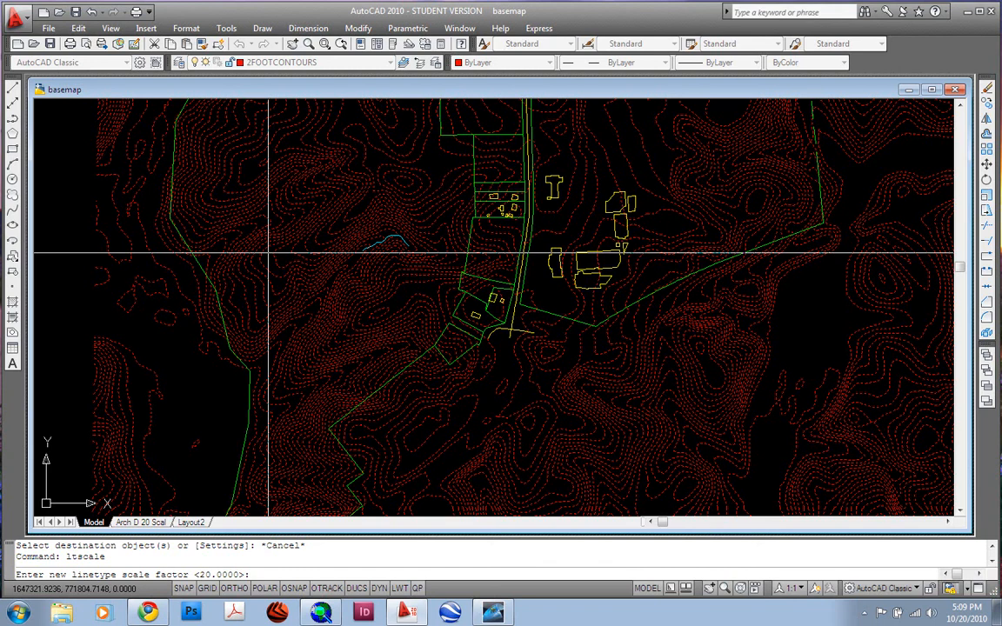
mouse_move(340, 310)
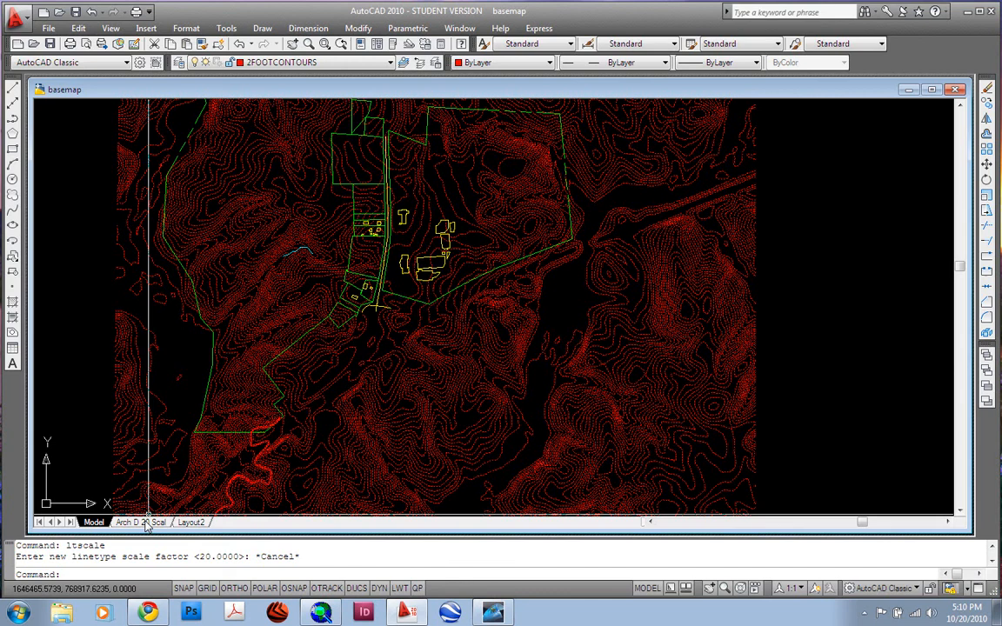
- Switch to the Arch D 20 Scale layout sheet and start setting its scale factor
click(139, 522)
text(psl)
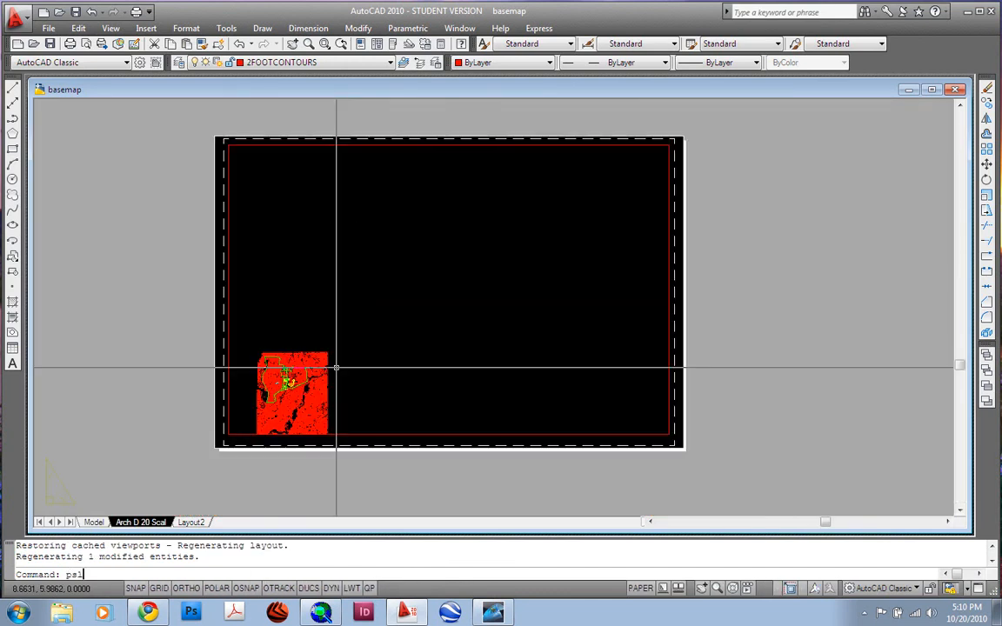
text(altsc)
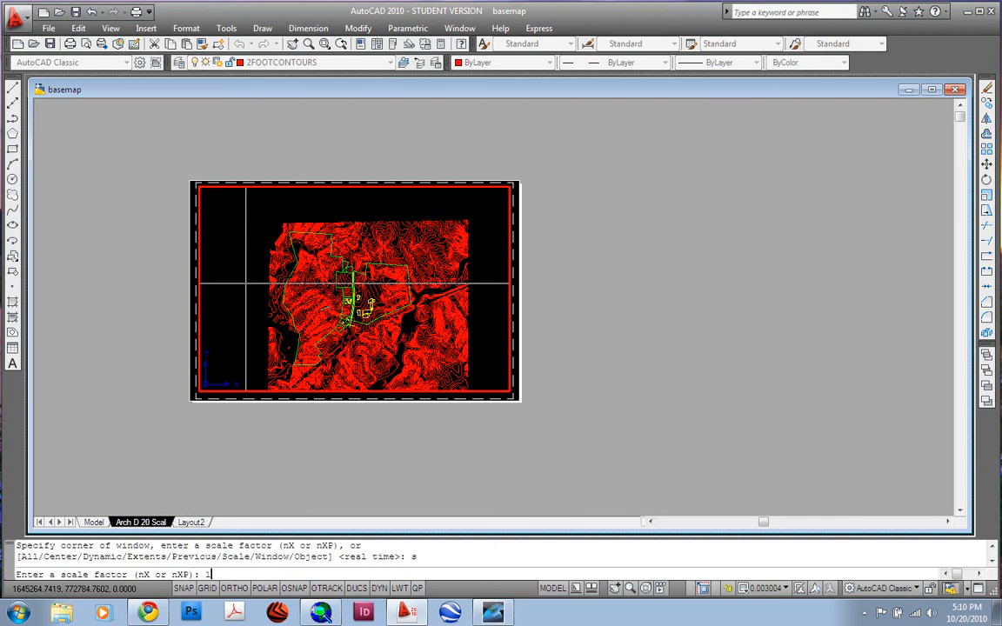
- Zoom the layout viewport to a 1/20xp paper space scale
text(/20x)
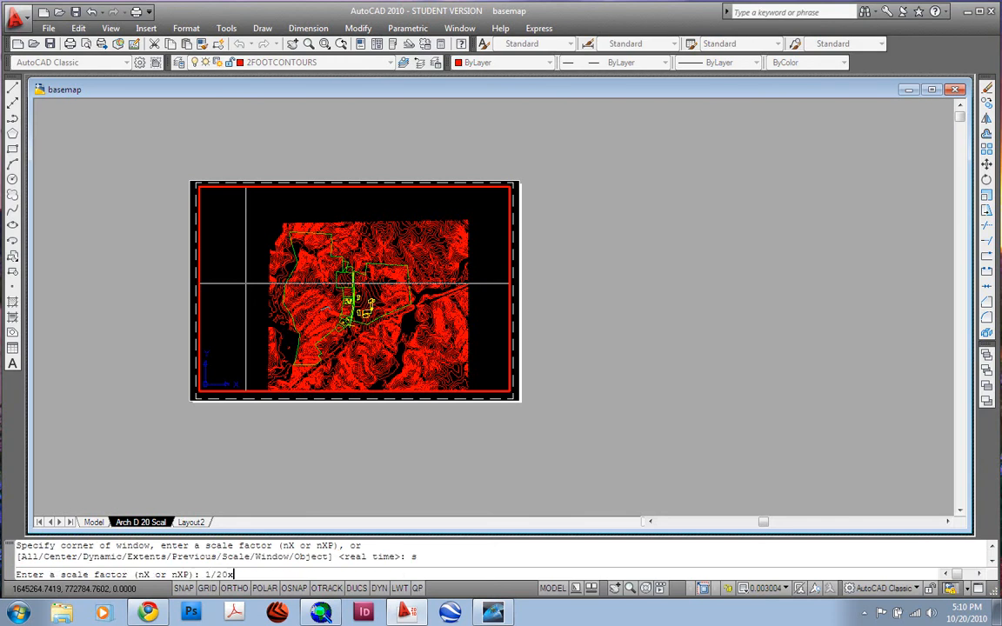
text(p)
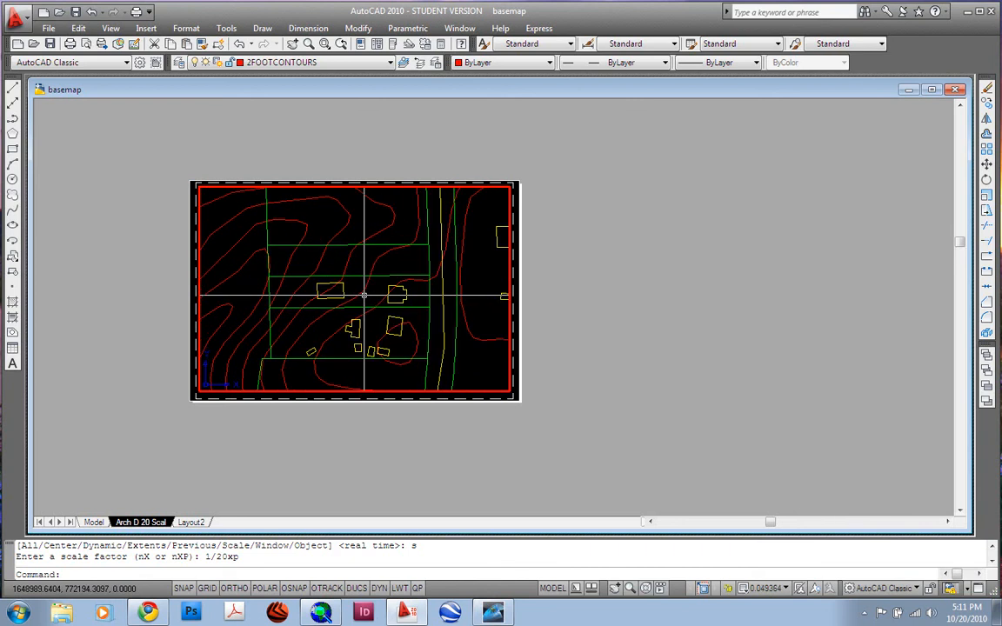
text(1)
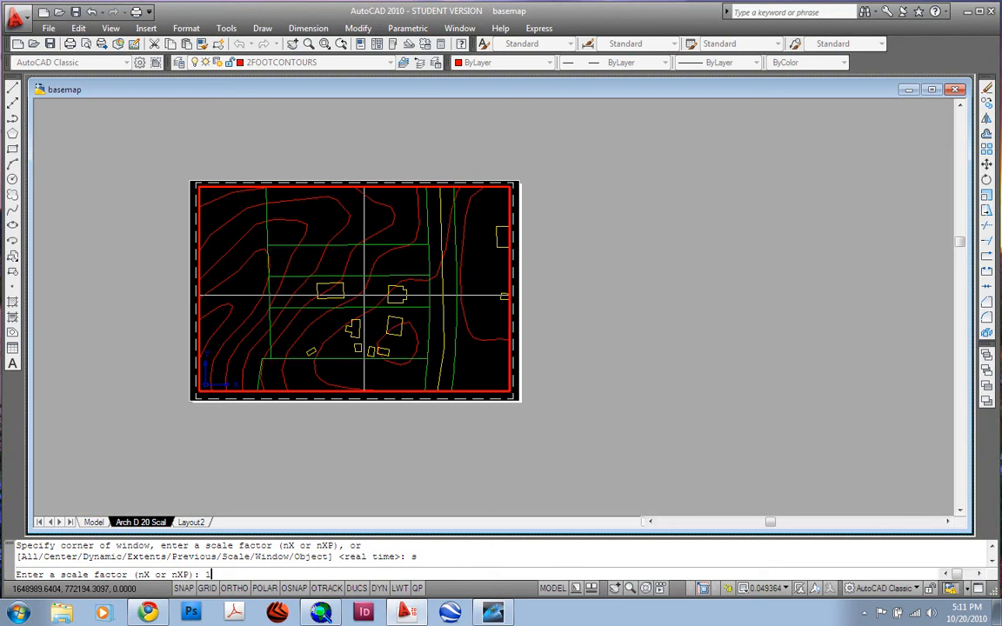
text(/20xp)
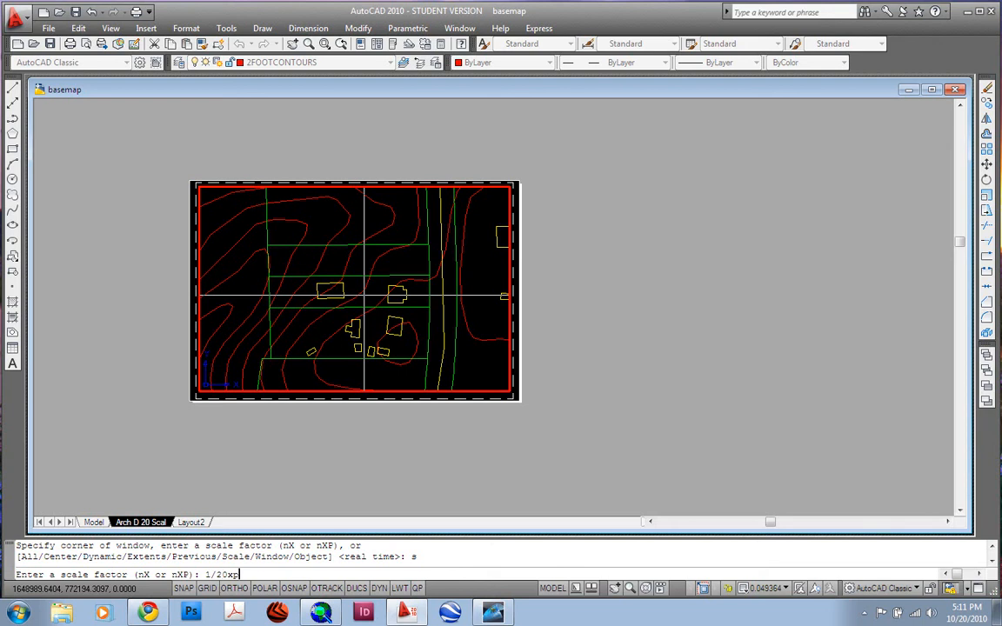
key(enter)
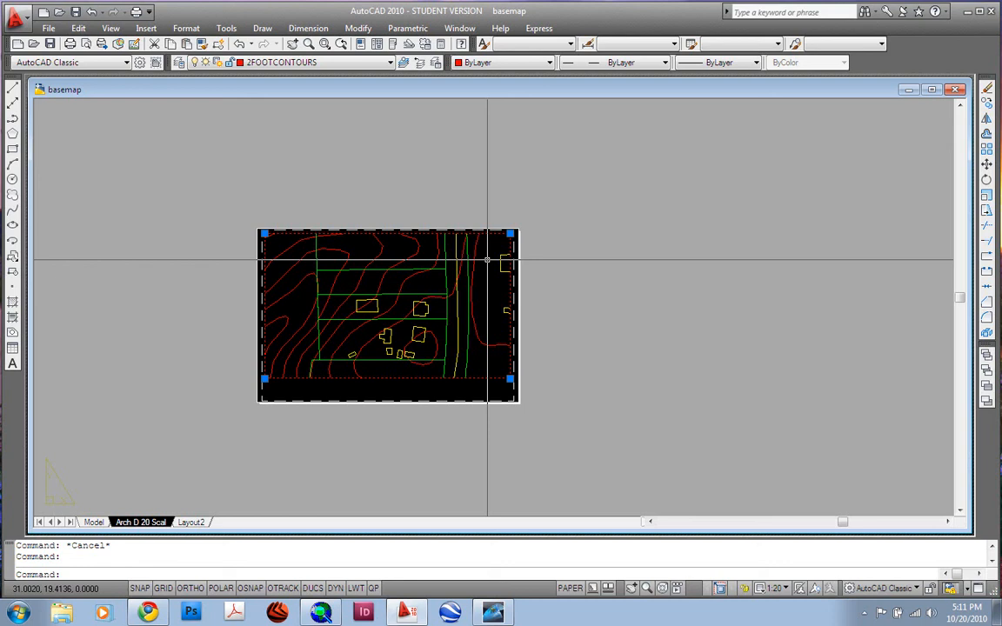
- Bring up the viewport's shortcut menu to set Display Locked to Yes
right_click(487, 261)
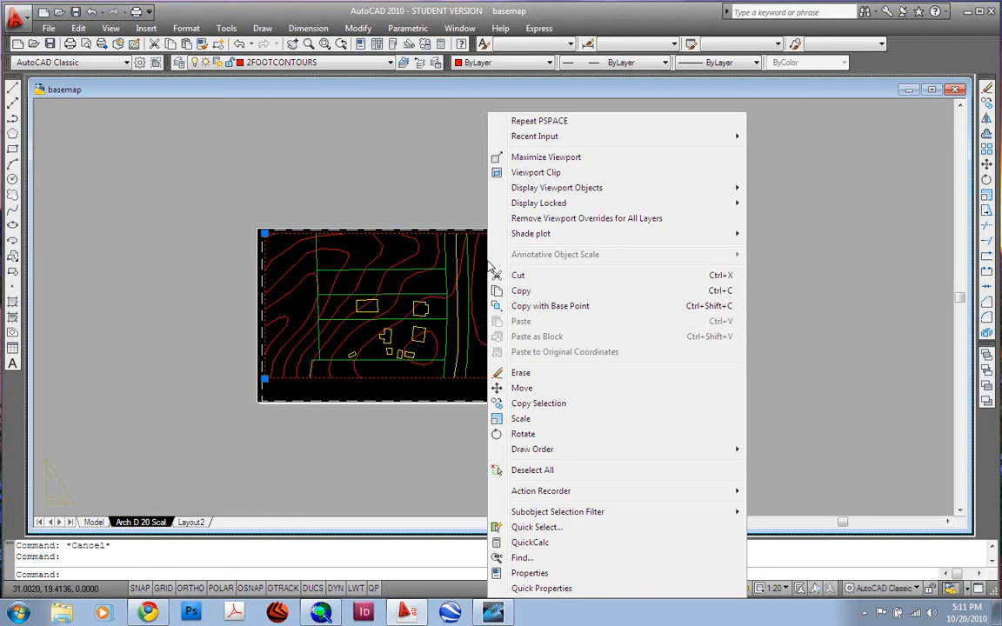
mouse_move(586, 219)
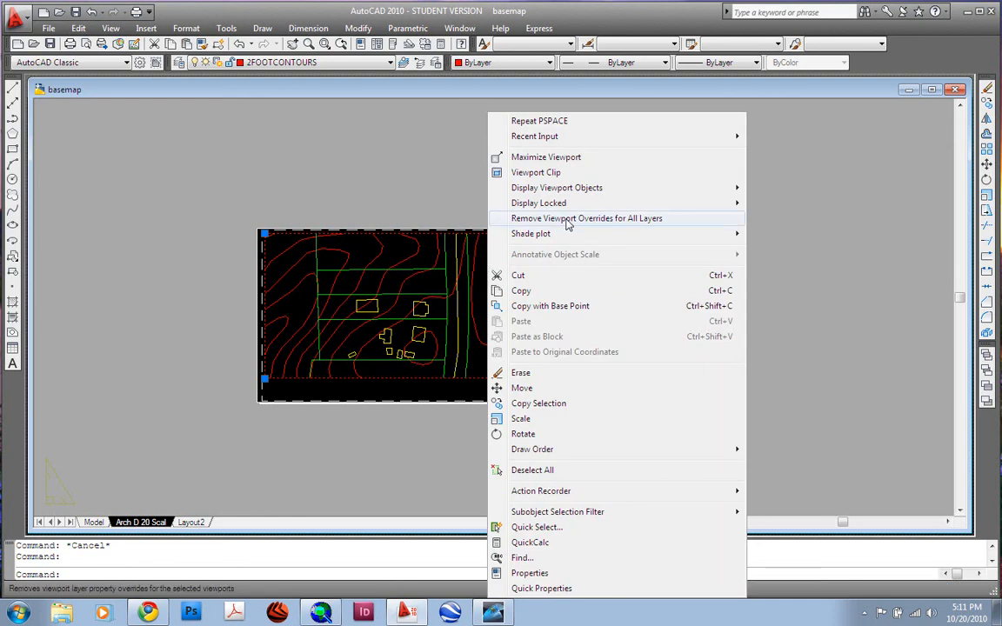
mouse_move(539, 202)
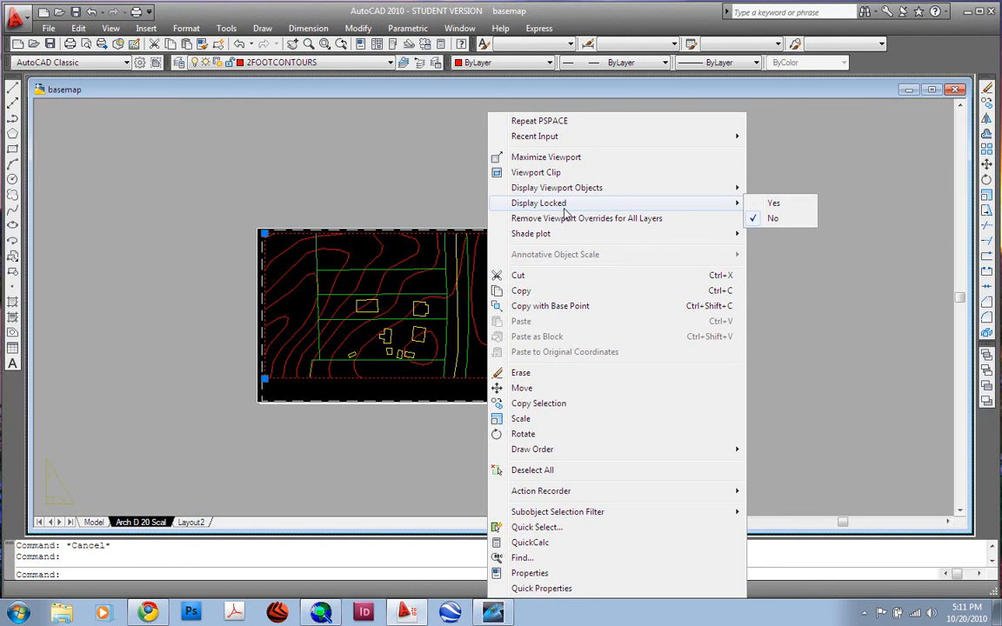
mouse_move(772, 202)
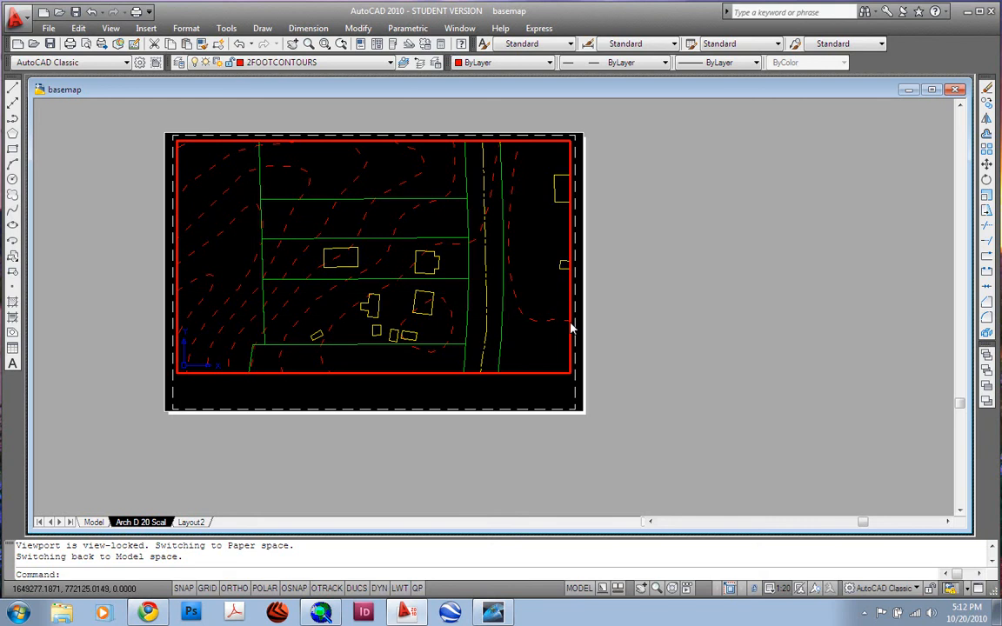
mouse_move(537, 351)
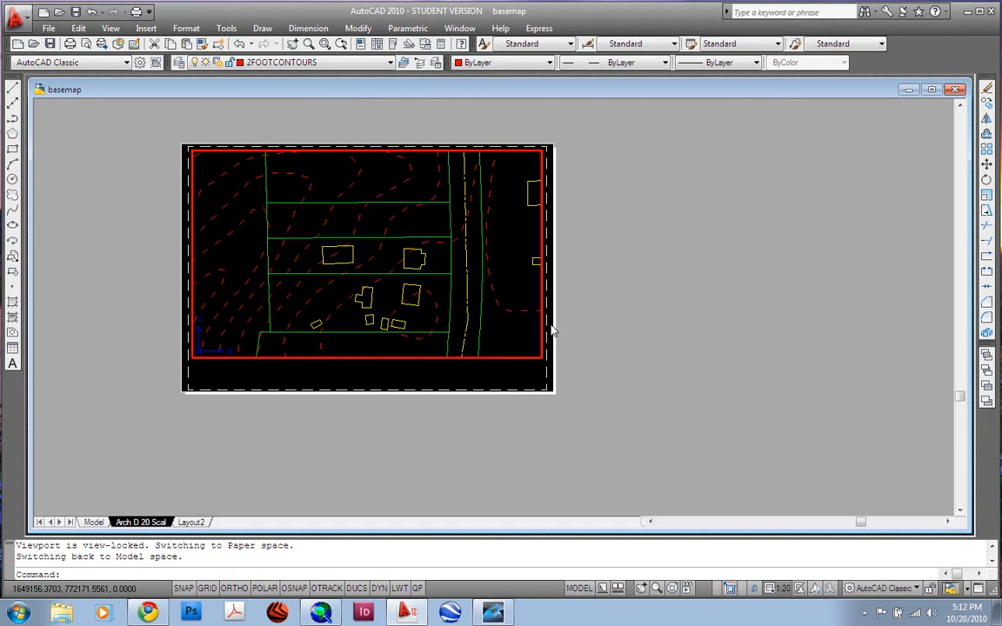
mouse_move(469, 314)
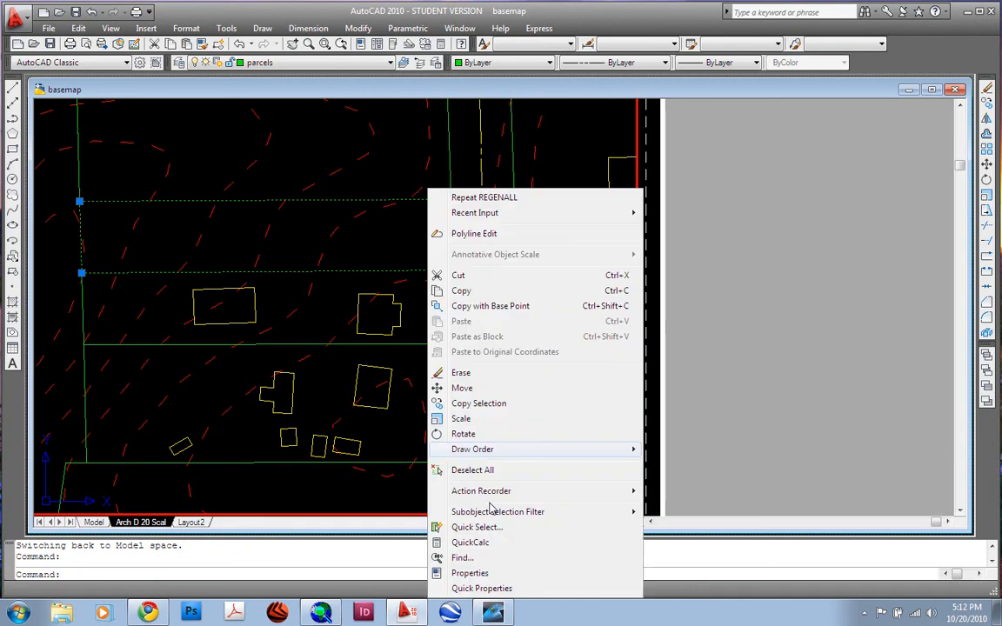
- Give the parcel line a 0.0500 linetype scale and turn on its linetype generation
click(469, 572)
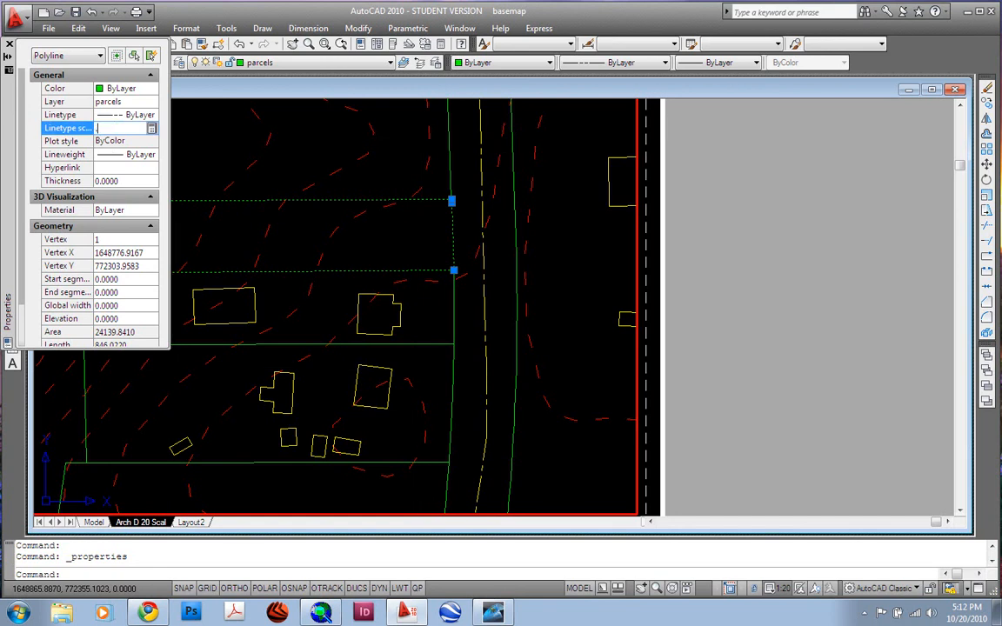
text(0.0500)
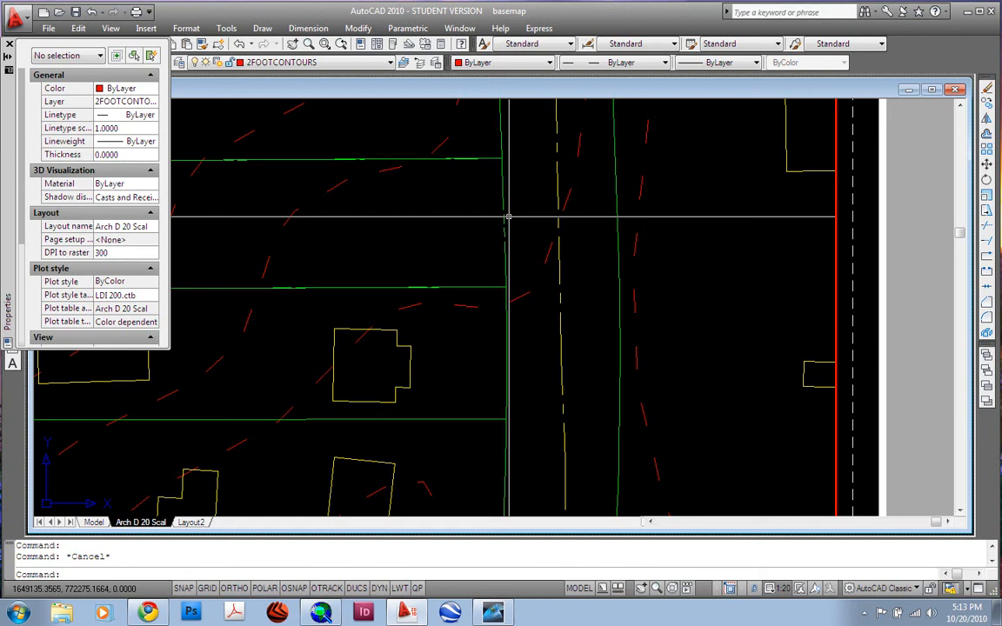
mouse_move(503, 205)
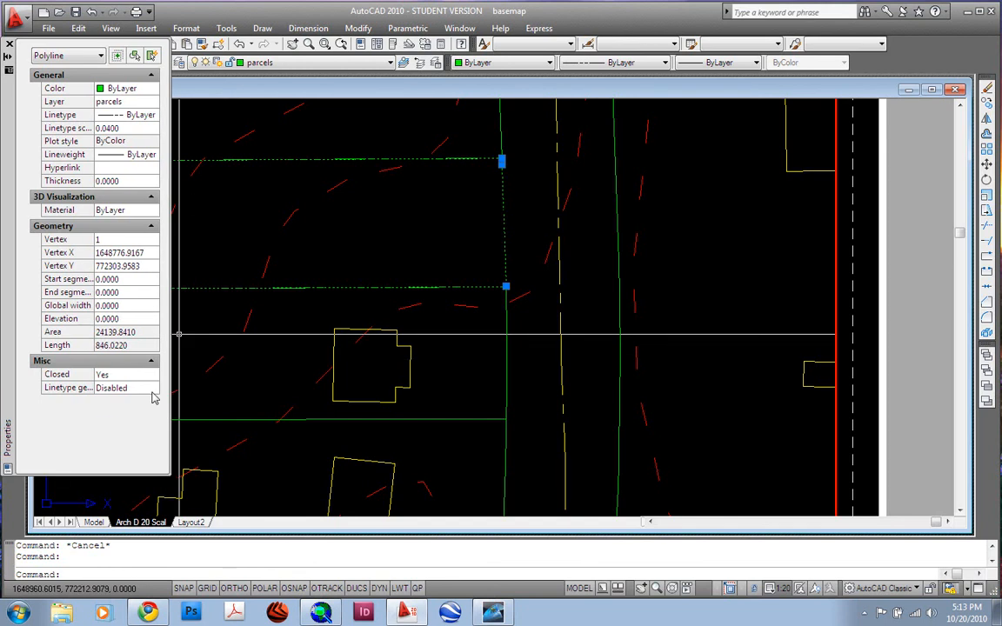
click(153, 386)
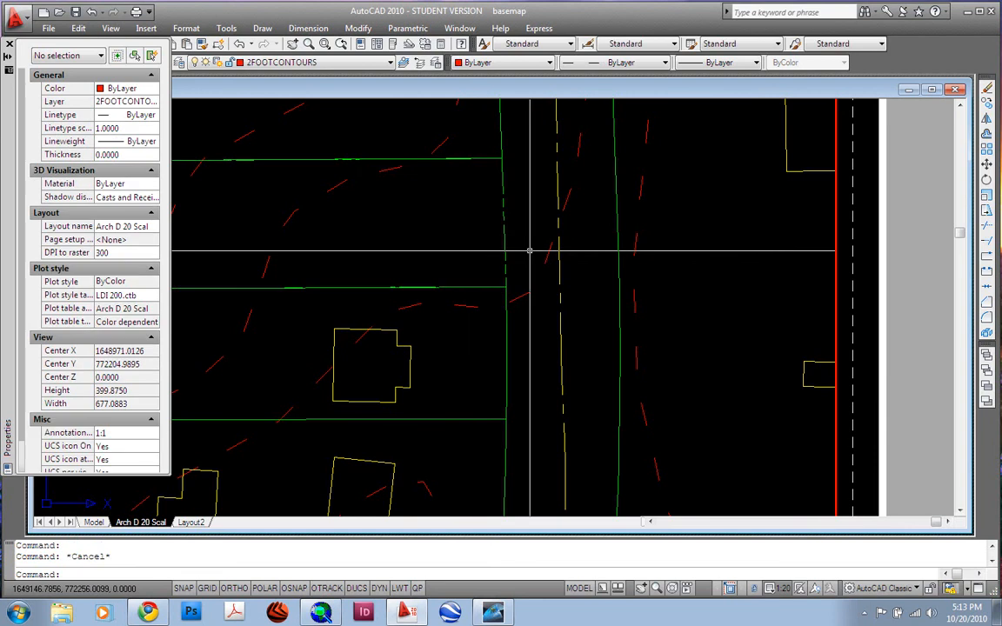
mouse_move(635, 244)
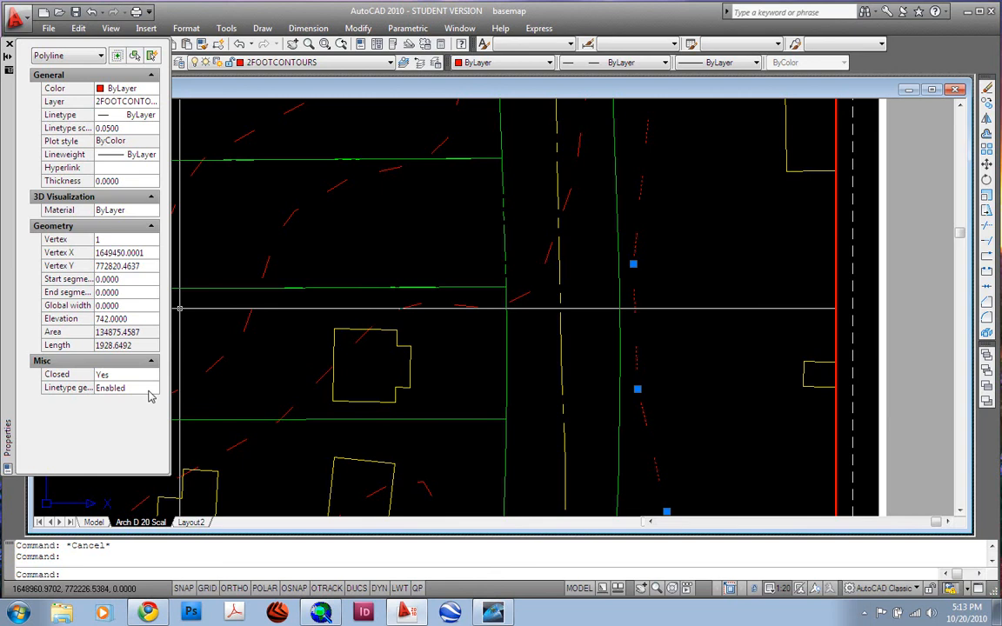
- Set Linetype generation to Enabled on the contour polyline, then start MA to match properties
click(155, 387)
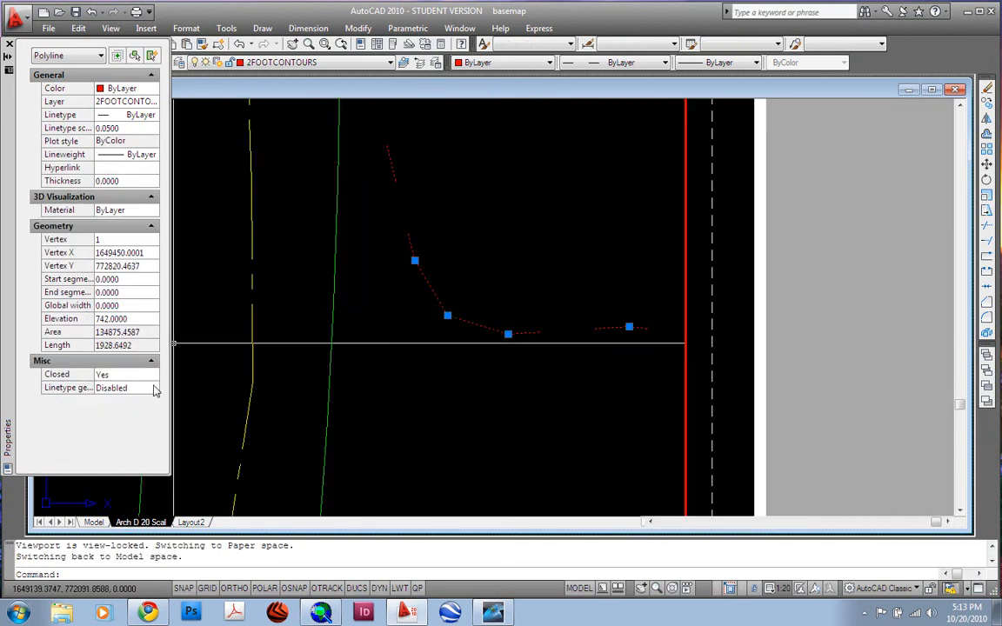
click(154, 386)
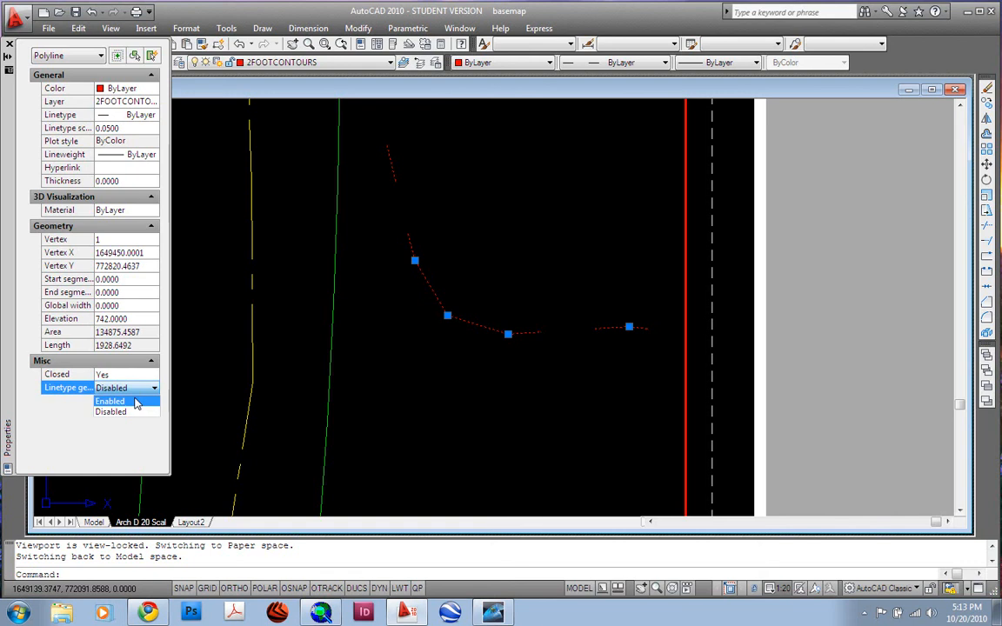
click(111, 400)
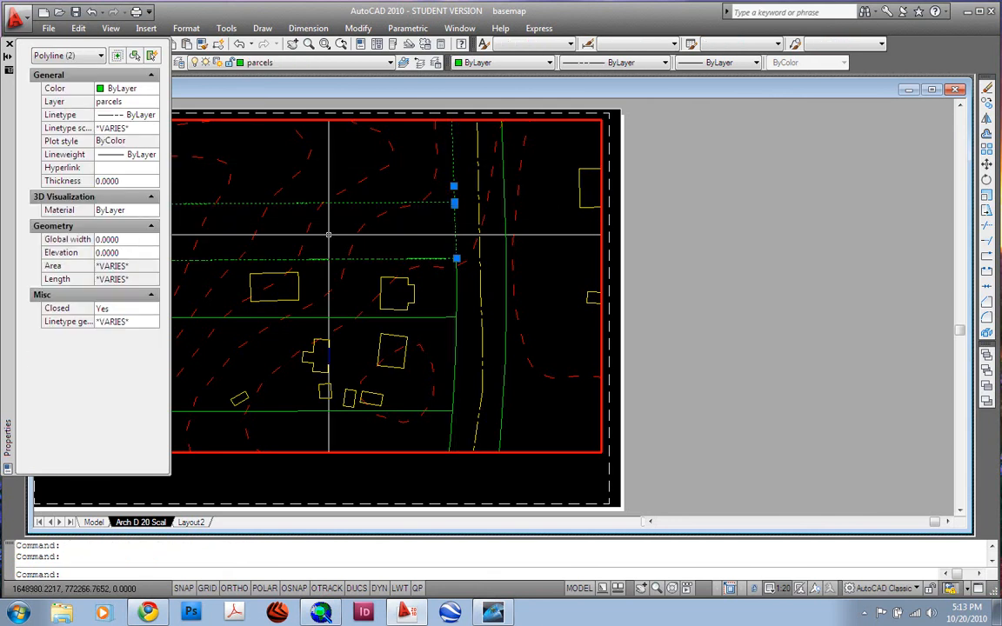
mouse_move(382, 227)
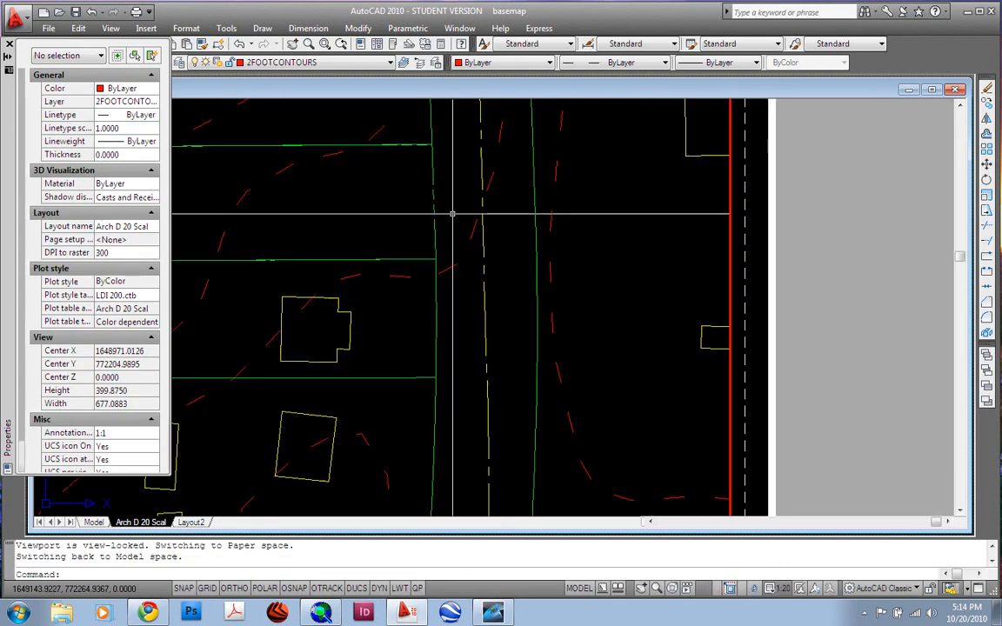
text(ma)
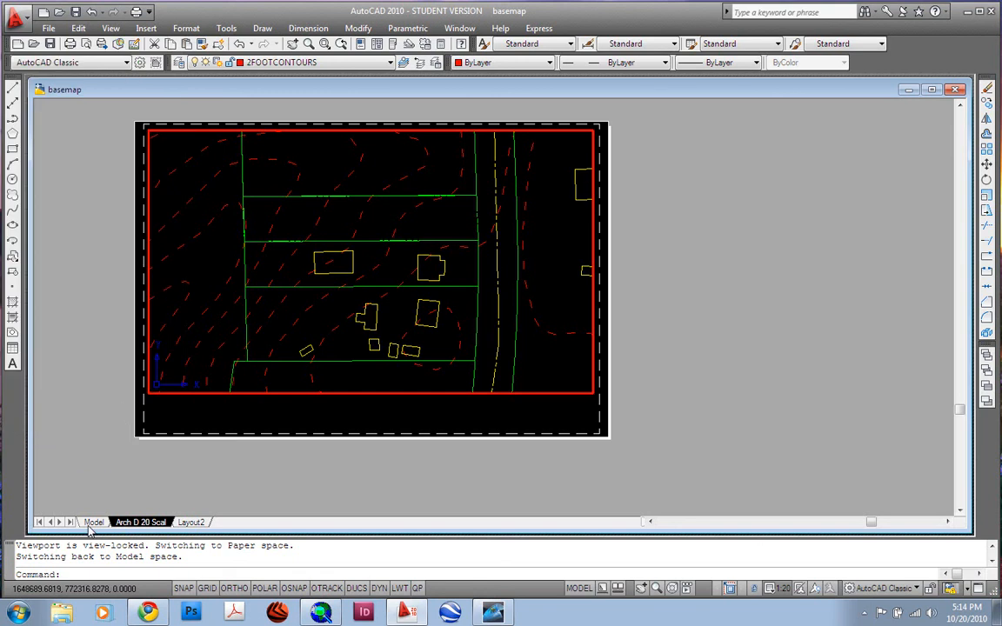
- Return to model space and run LAYISO to isolate the parcels layer
click(94, 522)
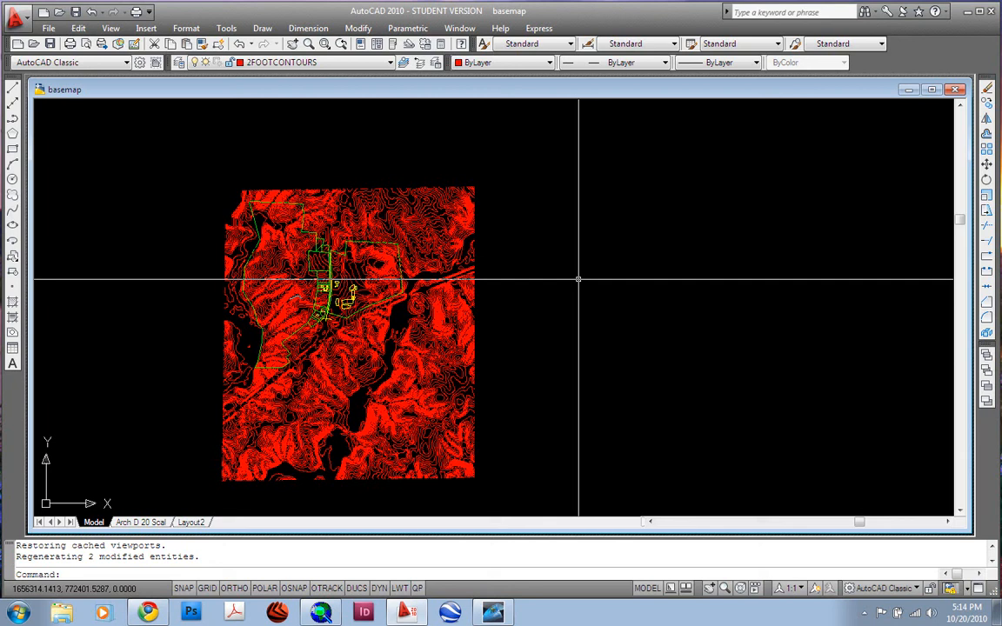
text(1)
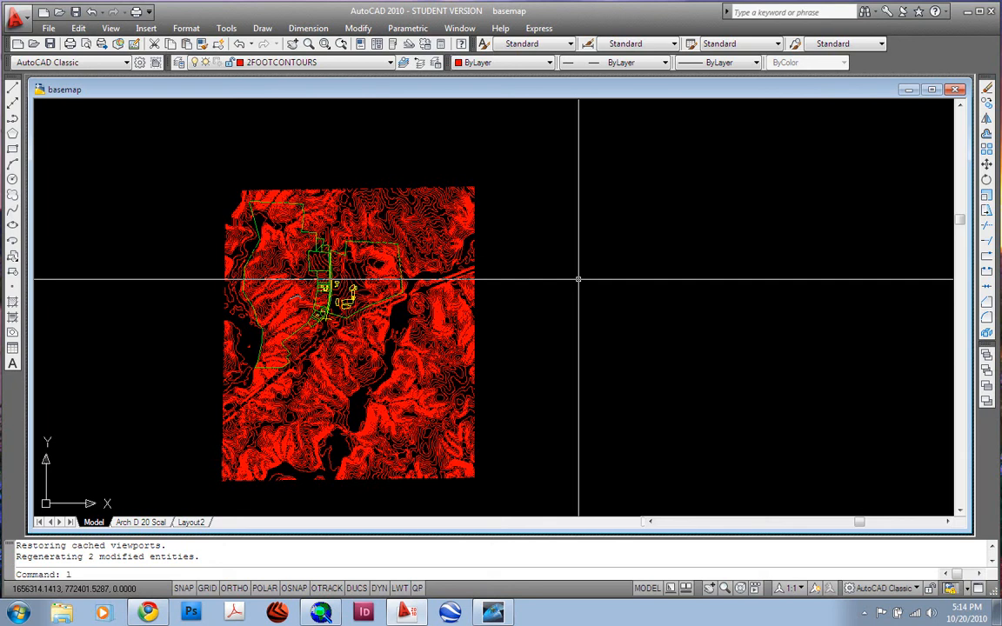
text(lay)
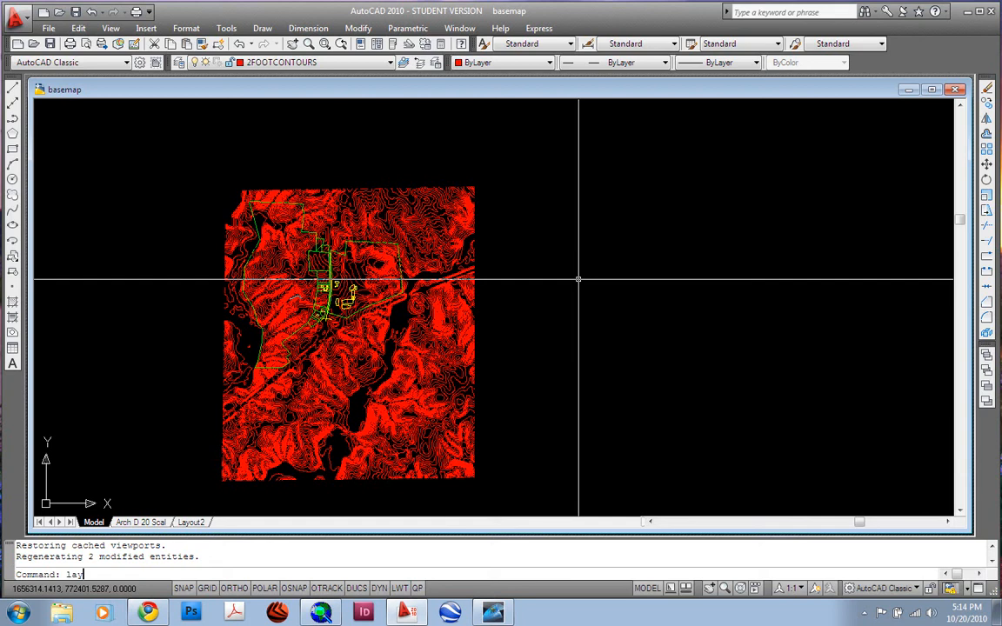
text(iso)
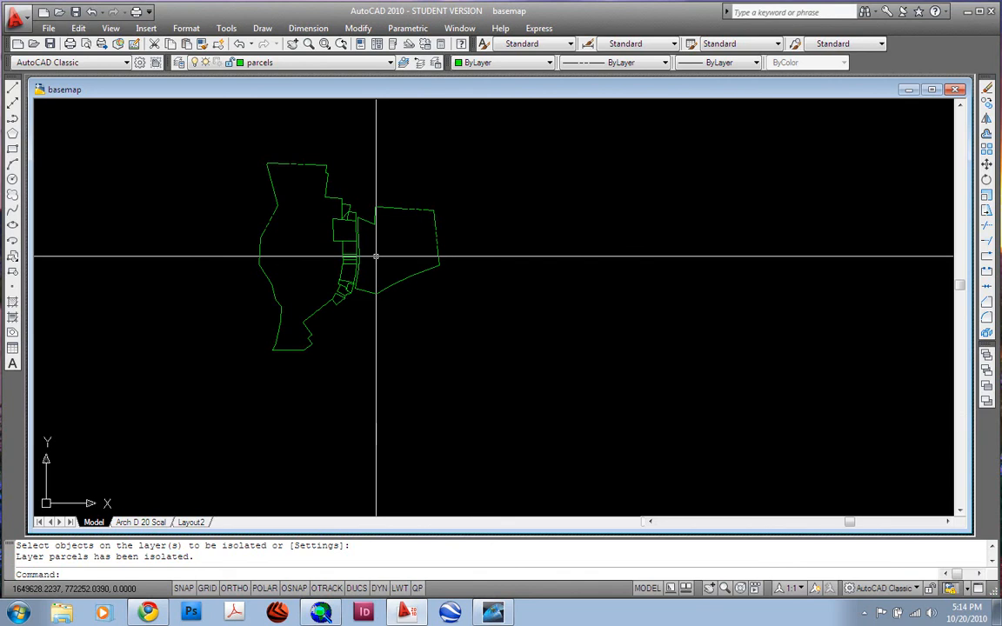
mouse_move(383, 258)
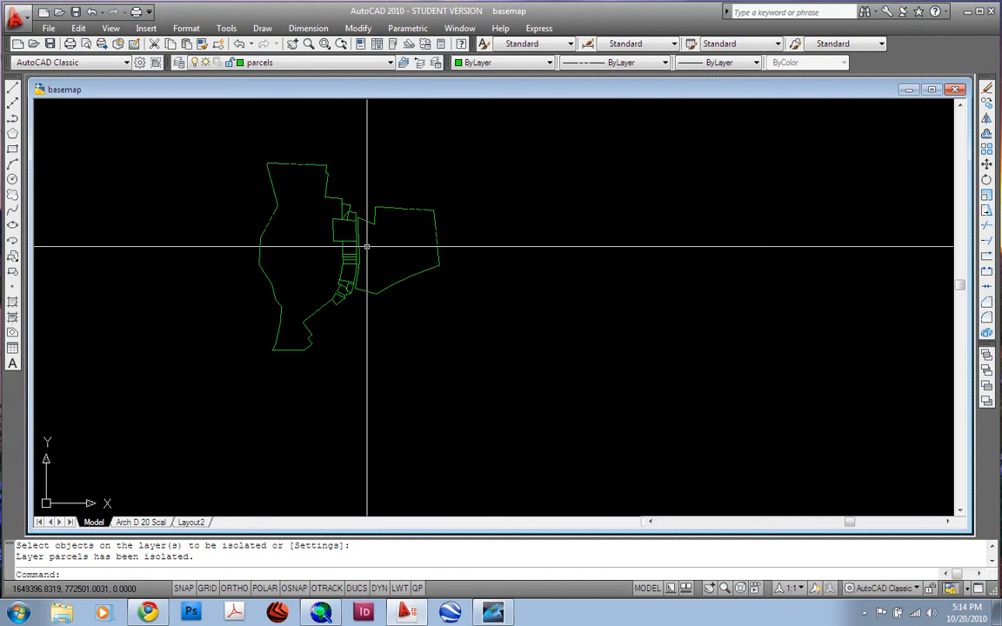
text(layiso)
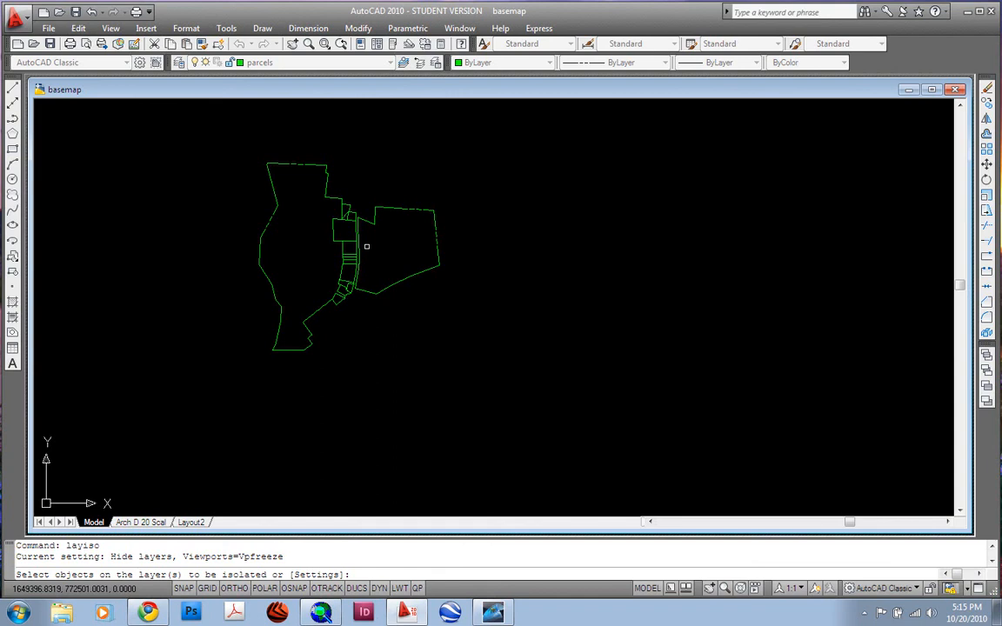
mouse_move(362, 337)
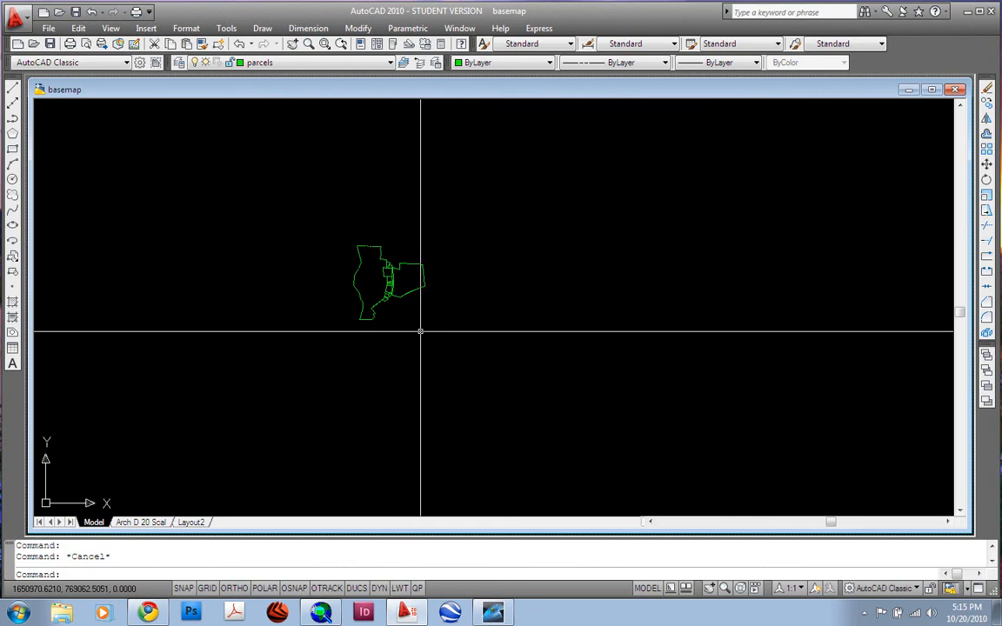
- Select the 15 parcel polylines and set their Linetype generation to Enabled in Properties
text(p)
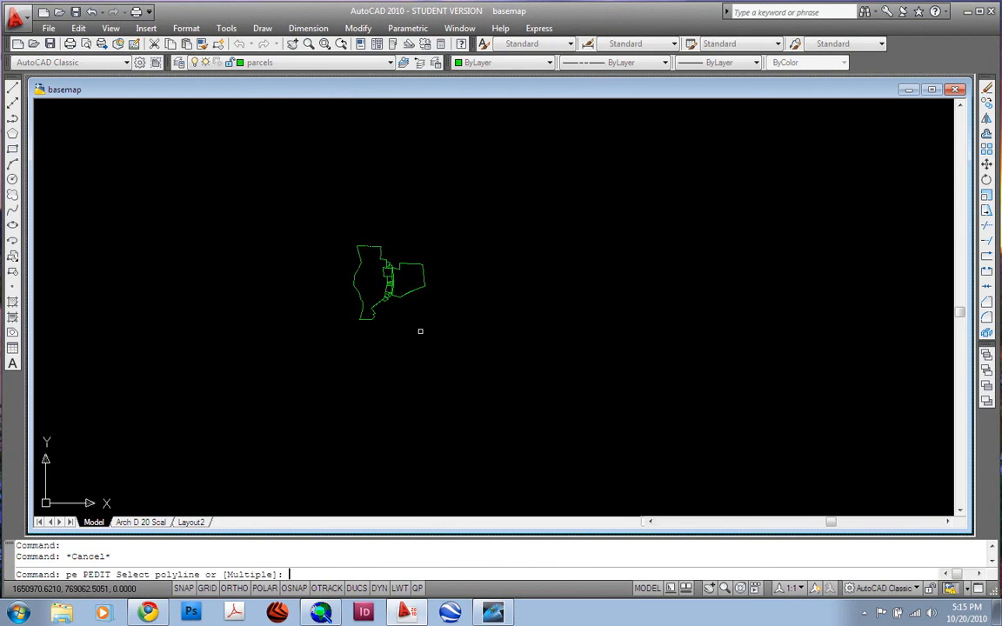
text(m)
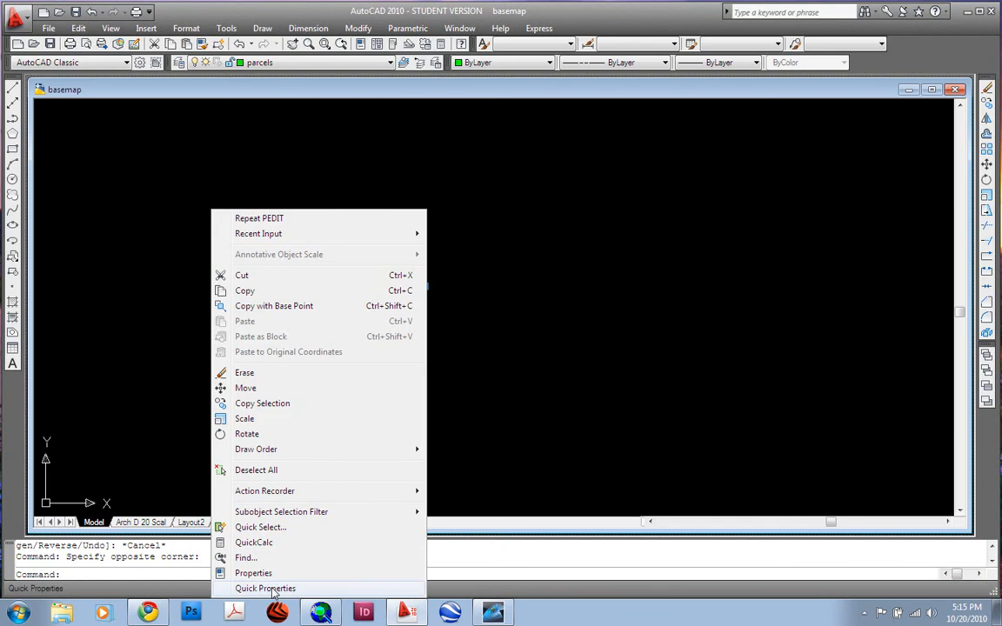
click(254, 572)
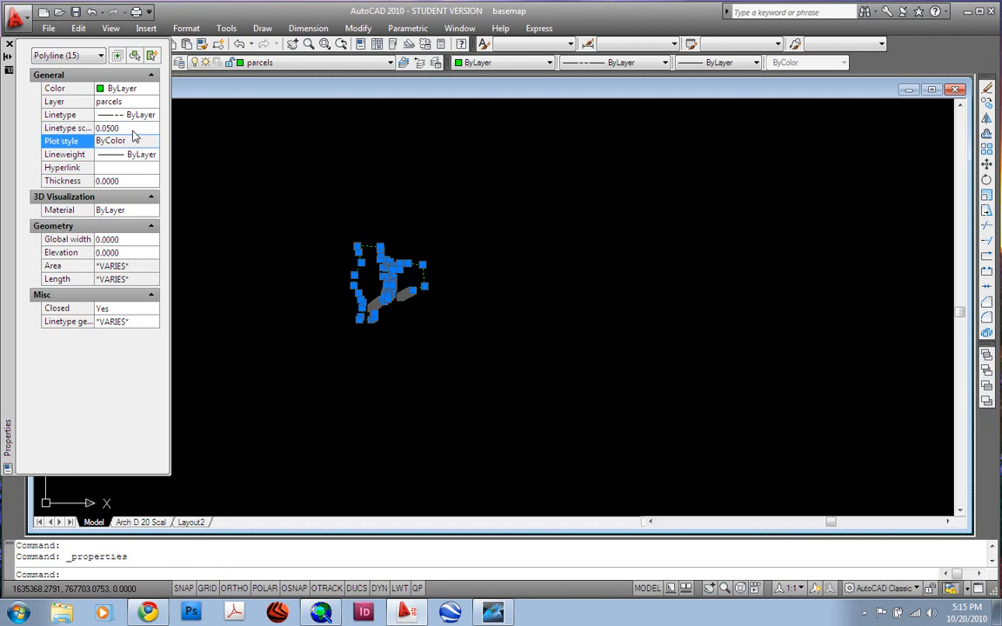
click(96, 320)
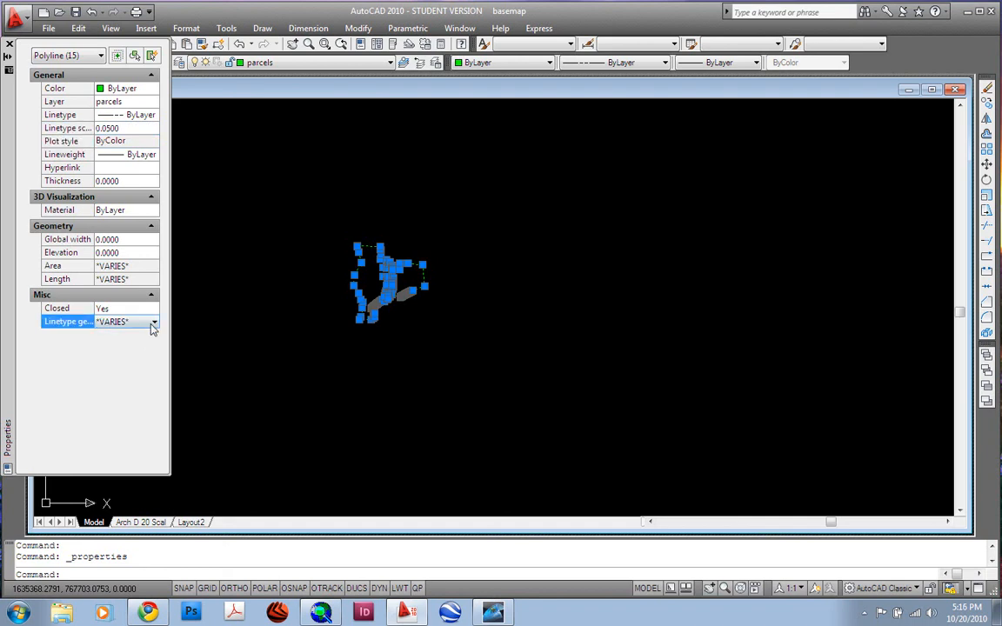
click(125, 320)
text(rea)
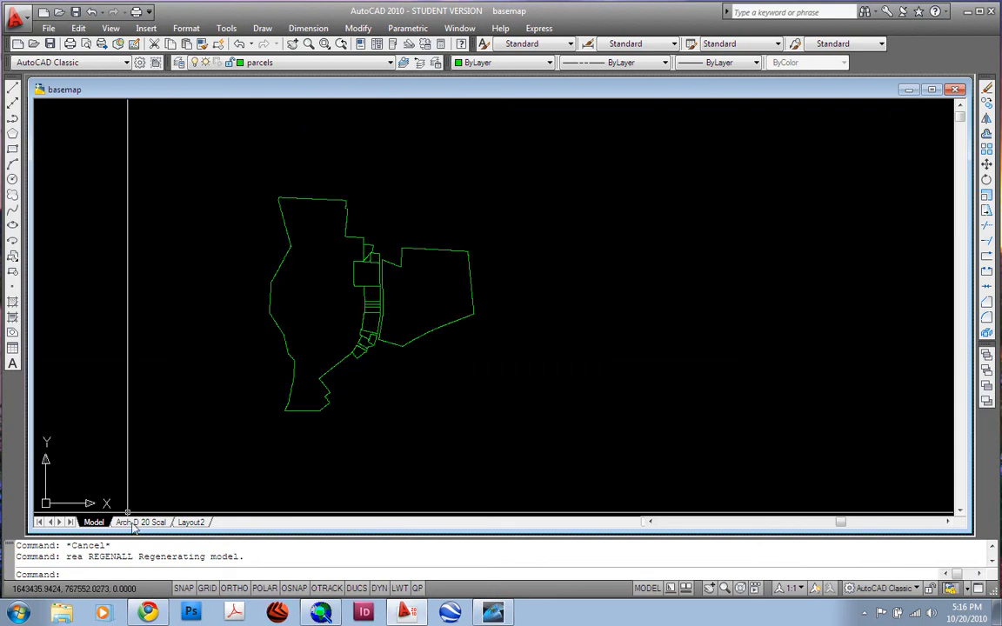
- Confirm linetype generation is enabled on all 15 parcel polylines, then return to the Arch D 20 Scale layout
click(139, 522)
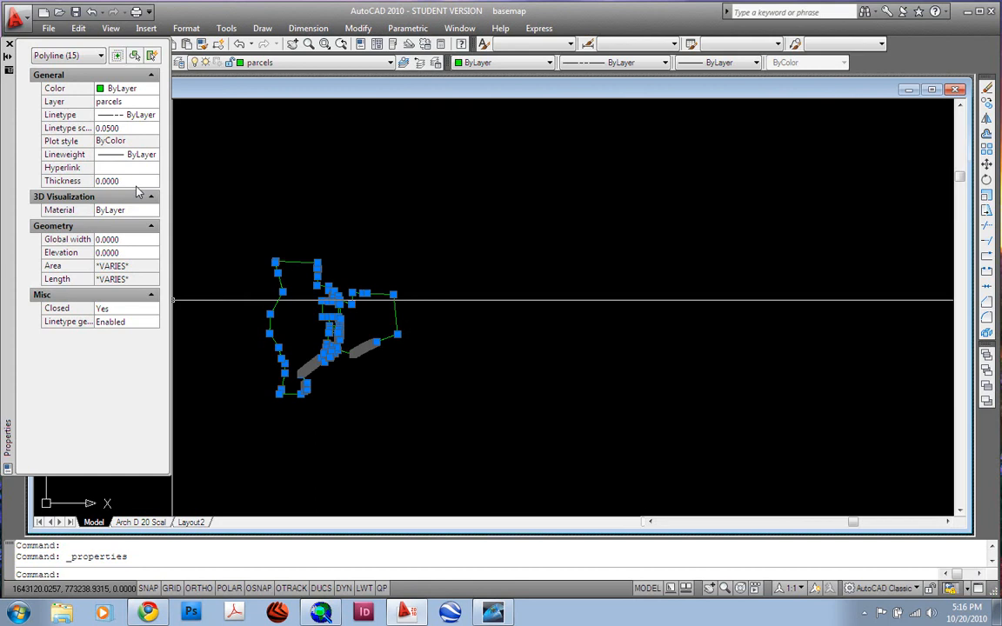
click(114, 128)
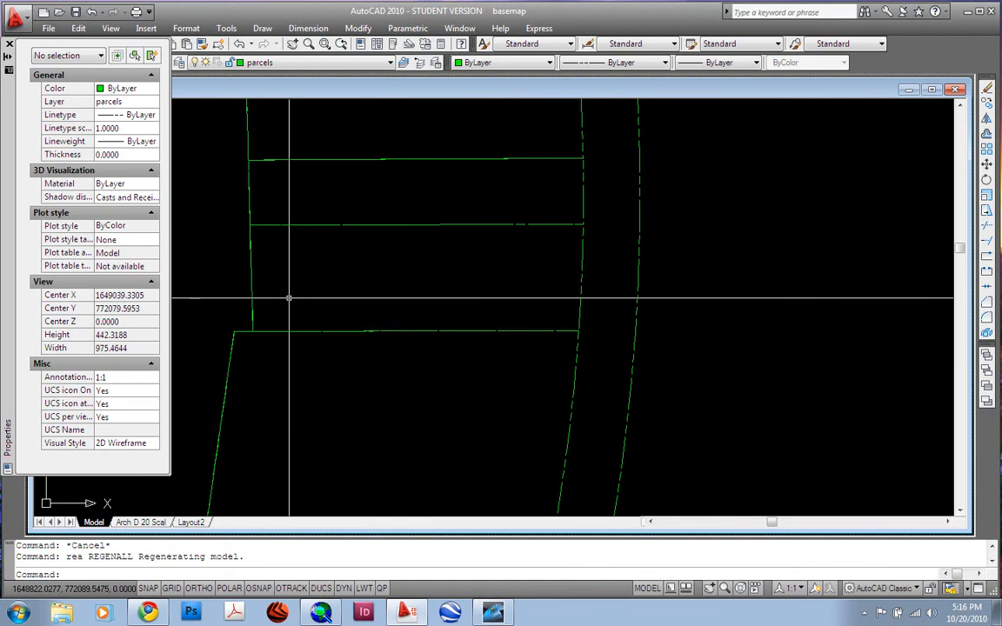
mouse_move(212, 503)
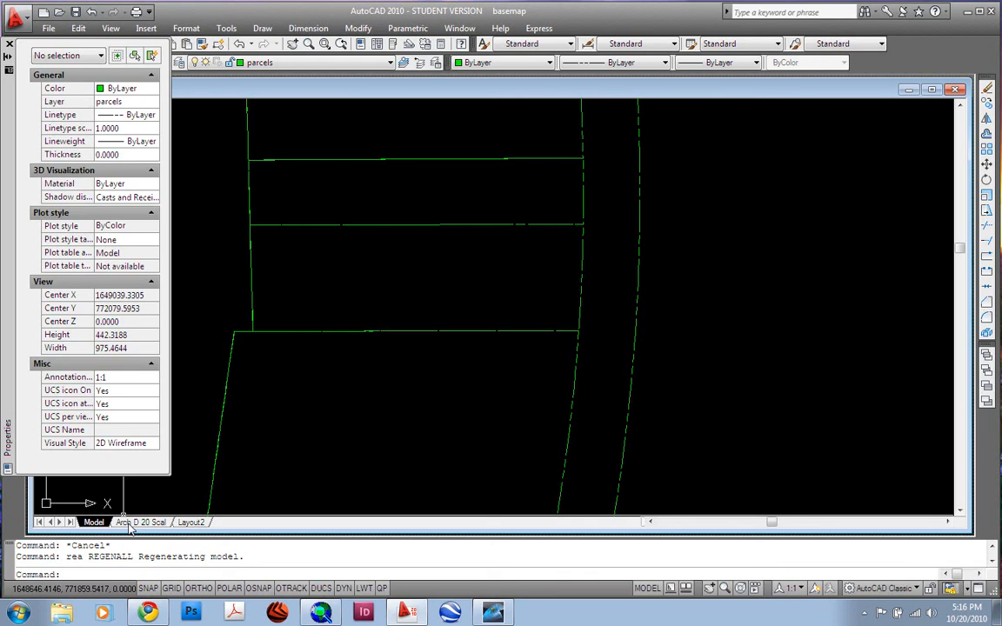
click(139, 521)
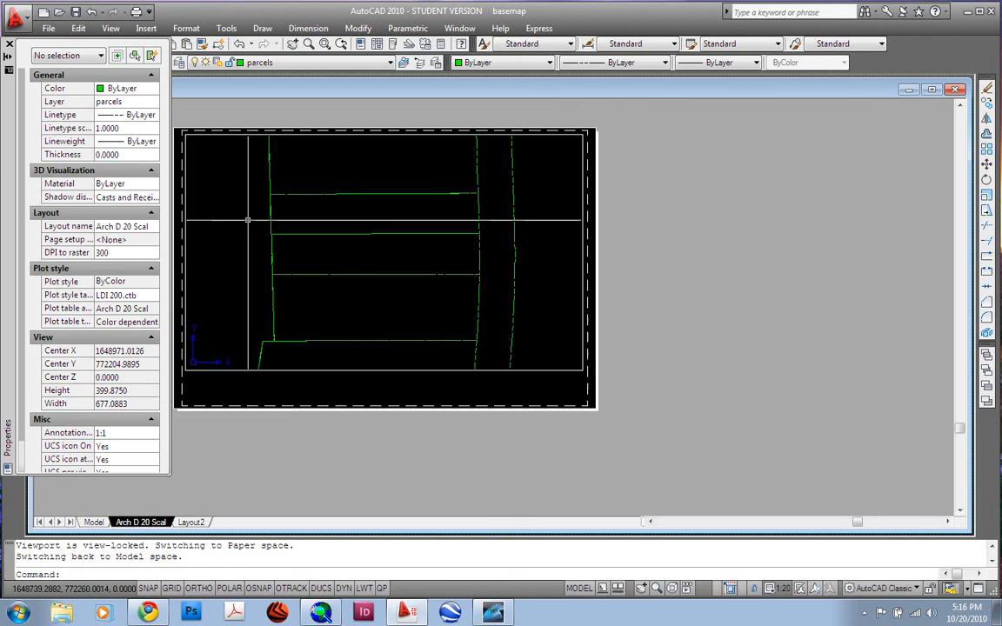
- Restore the isolated layers with LAYUNISO and switch to paper space so contours, structures and parcels show together
text(lay)
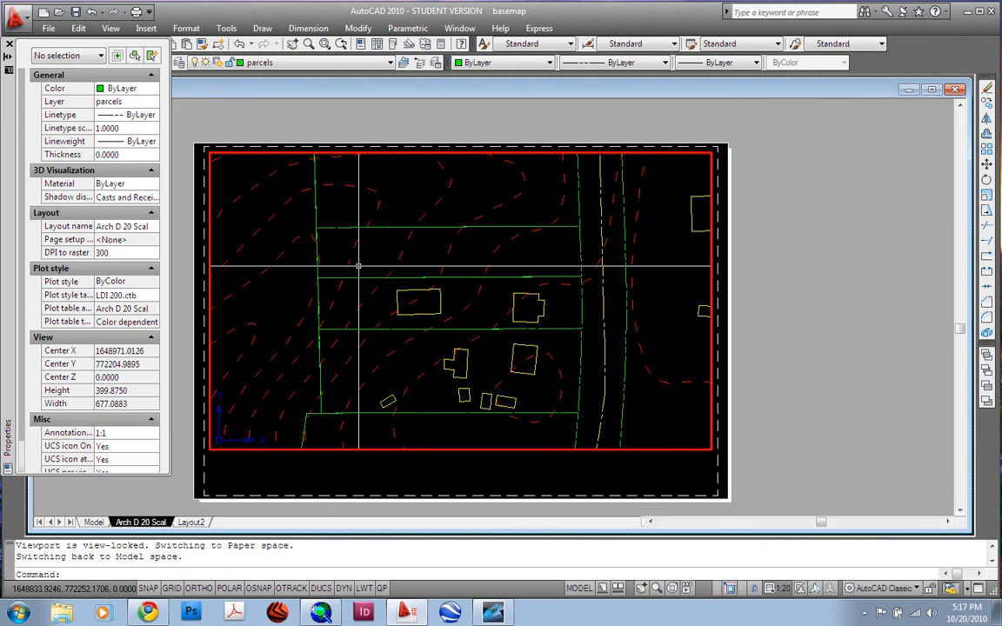
text(pa)
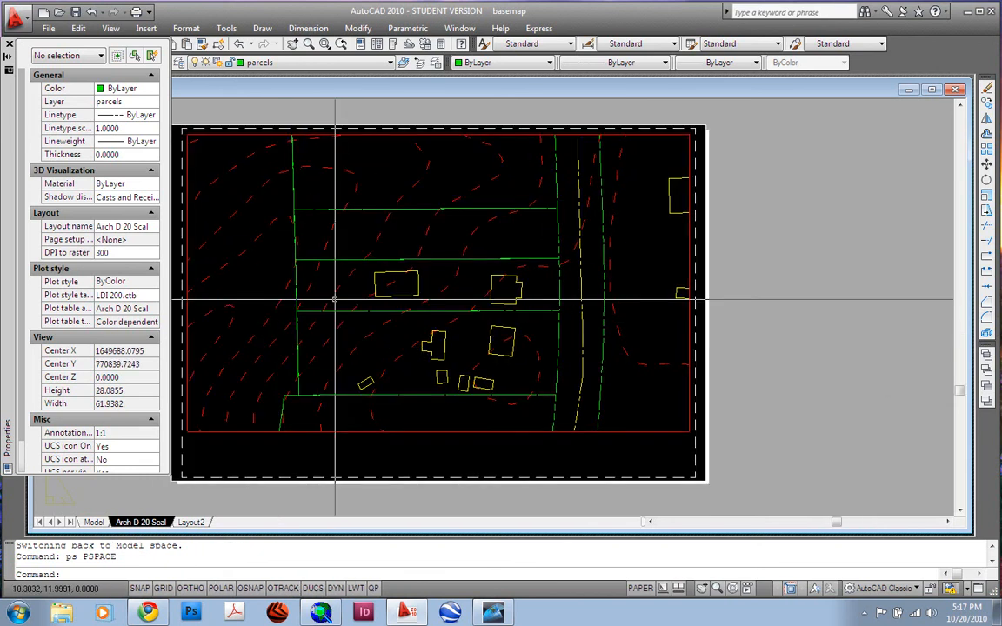
mouse_move(338, 299)
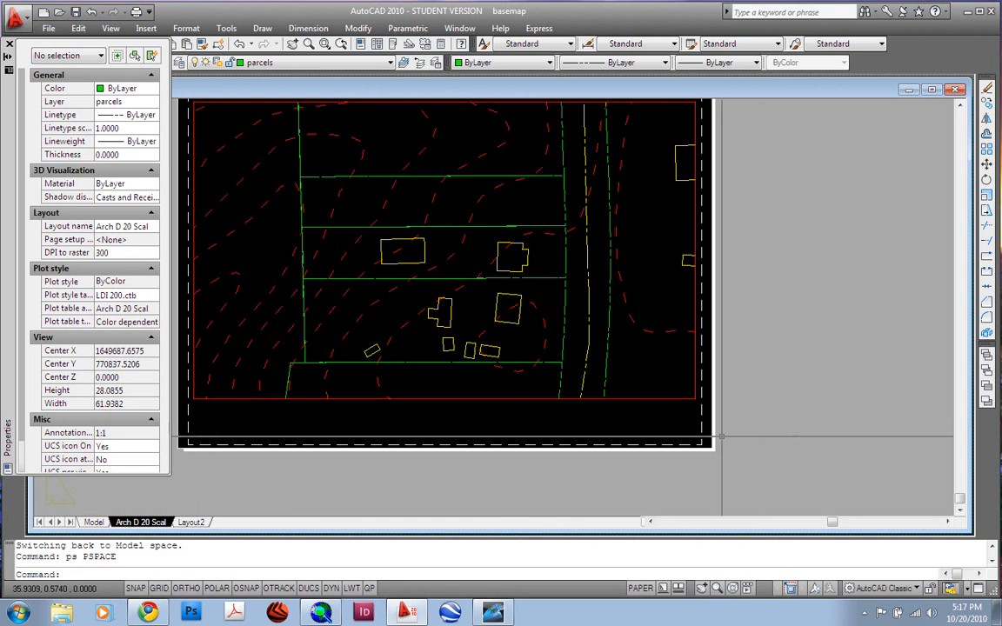
mouse_move(362, 426)
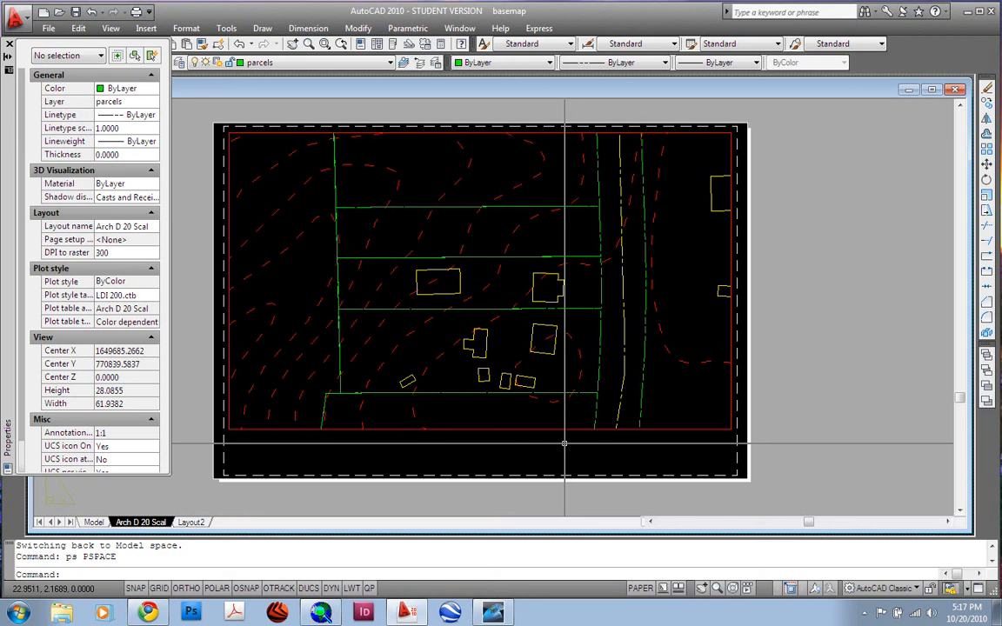
mouse_move(567, 445)
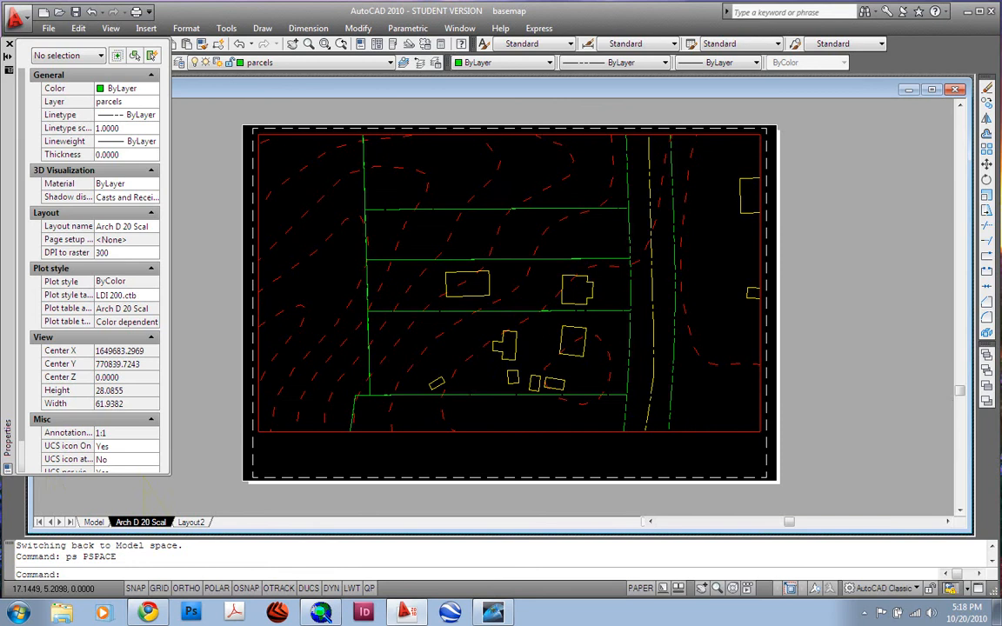
mouse_move(508, 400)
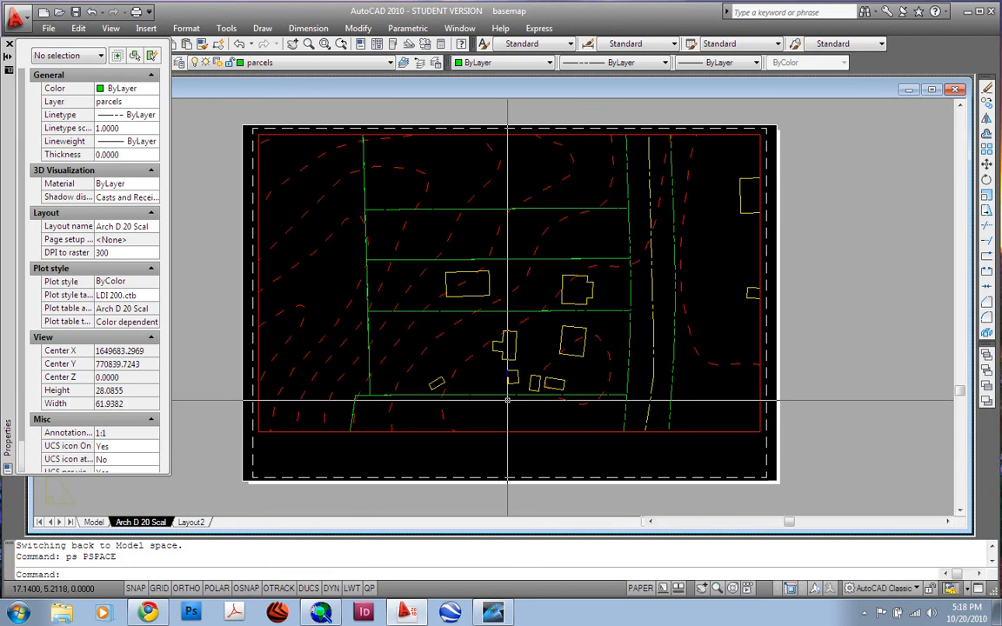